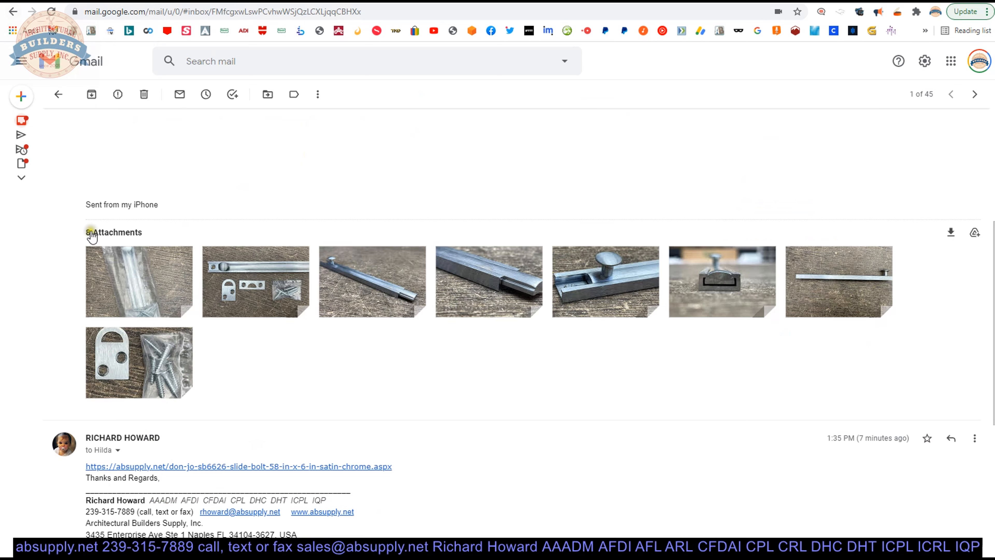
View the attached photos of the bolt kit, stepping through to the bolt-end close-up and back.
left_click(139, 281)
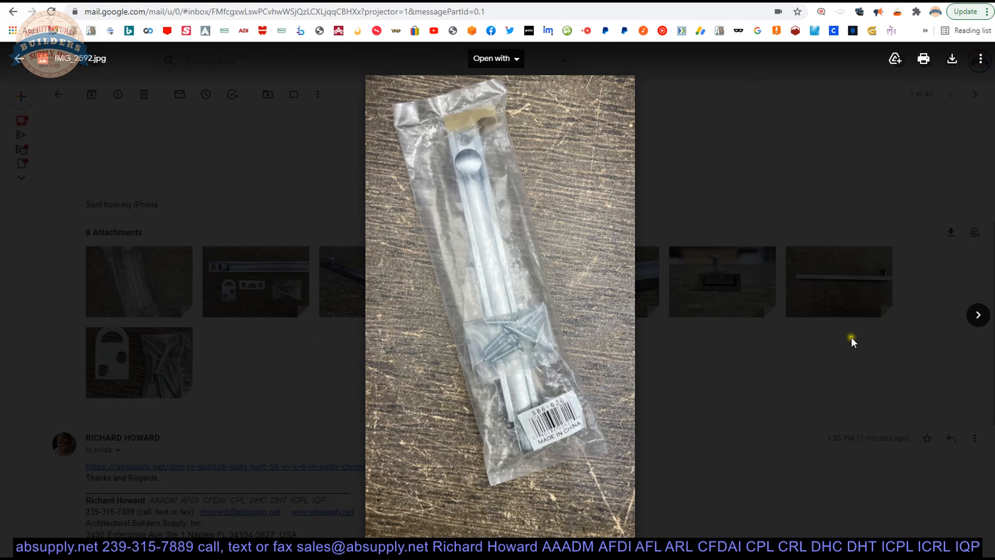
left_click(977, 314)
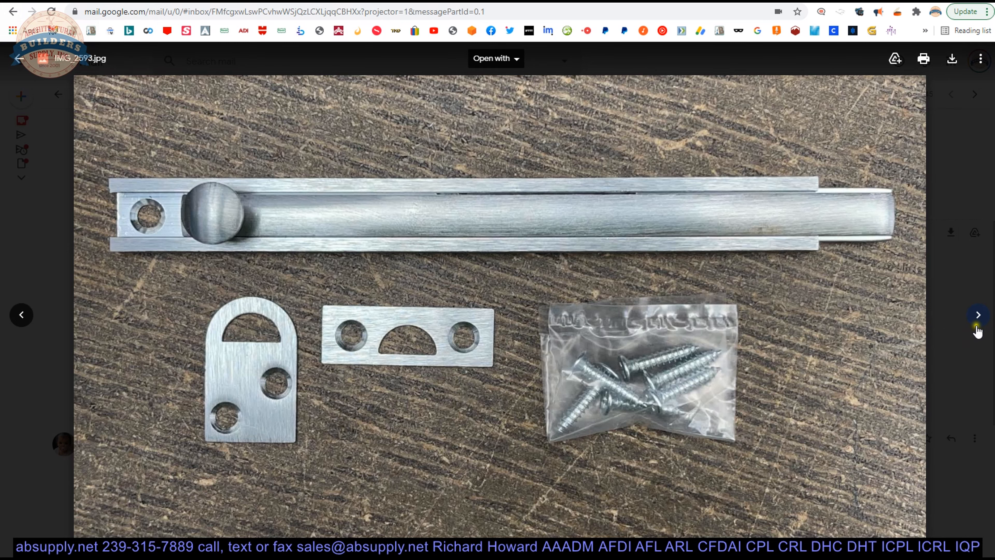
left_click(978, 315)
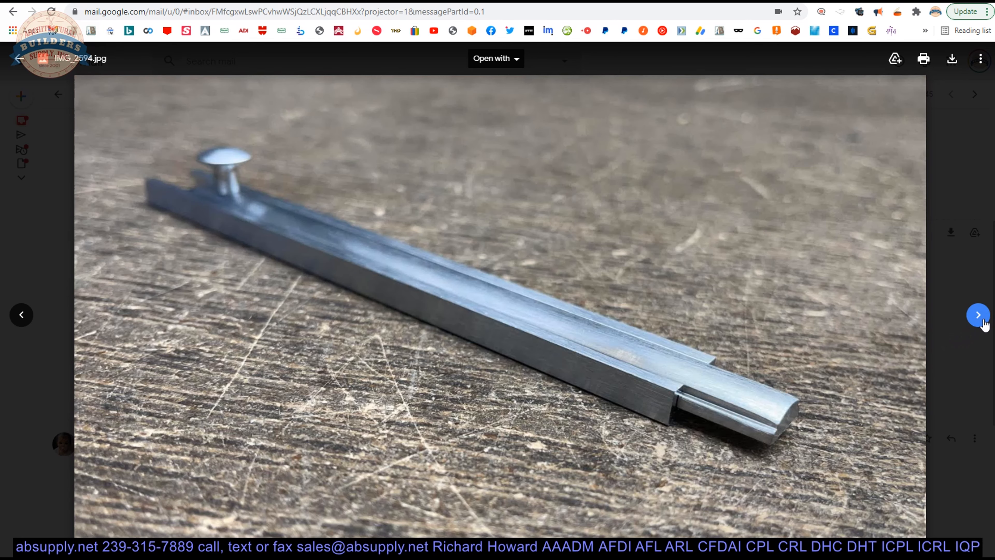
mouse_move(610, 434)
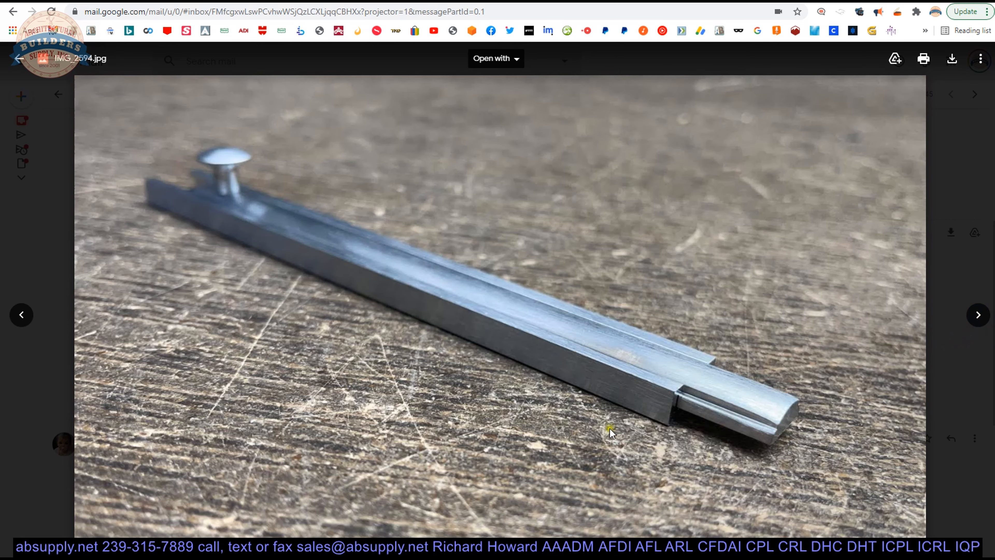
left_click(979, 315)
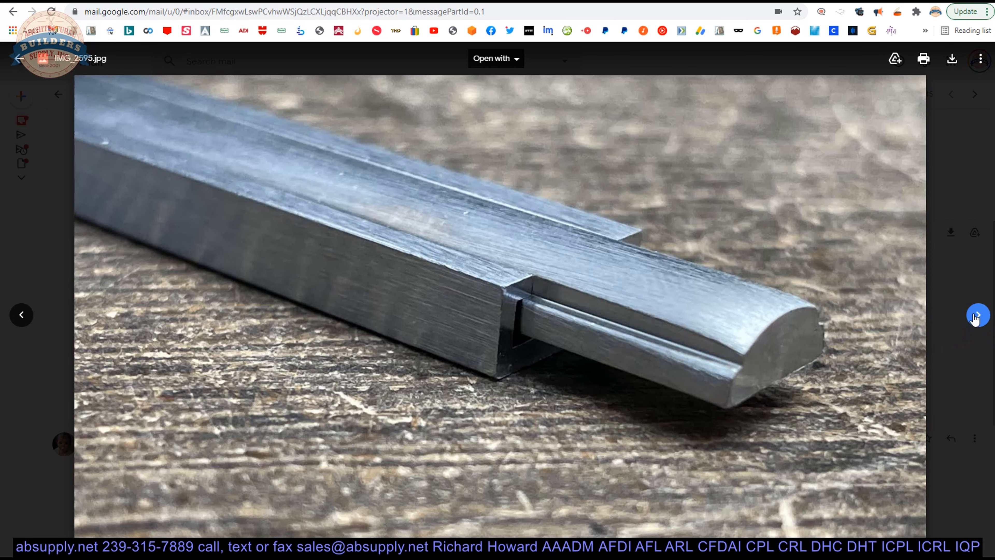
mouse_move(898, 320)
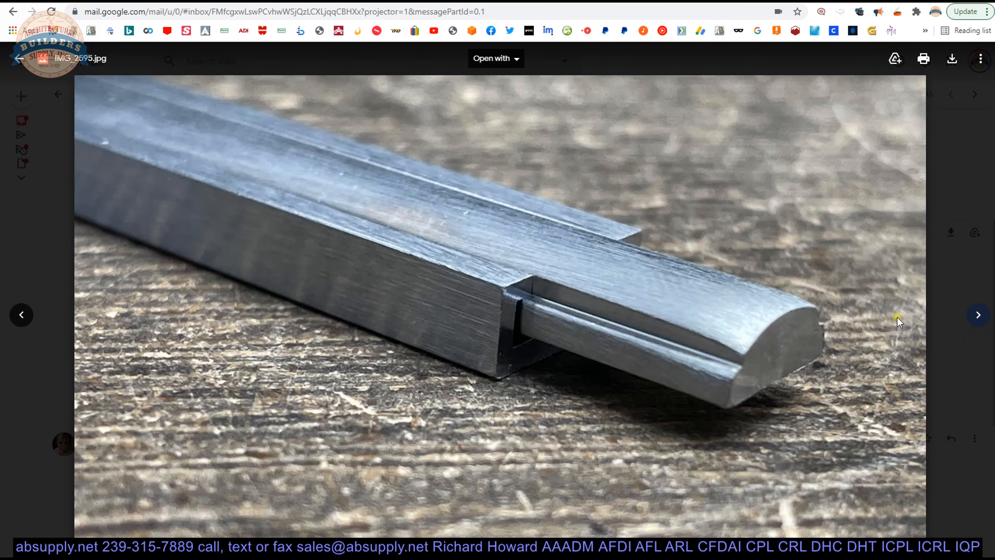
mouse_move(752, 361)
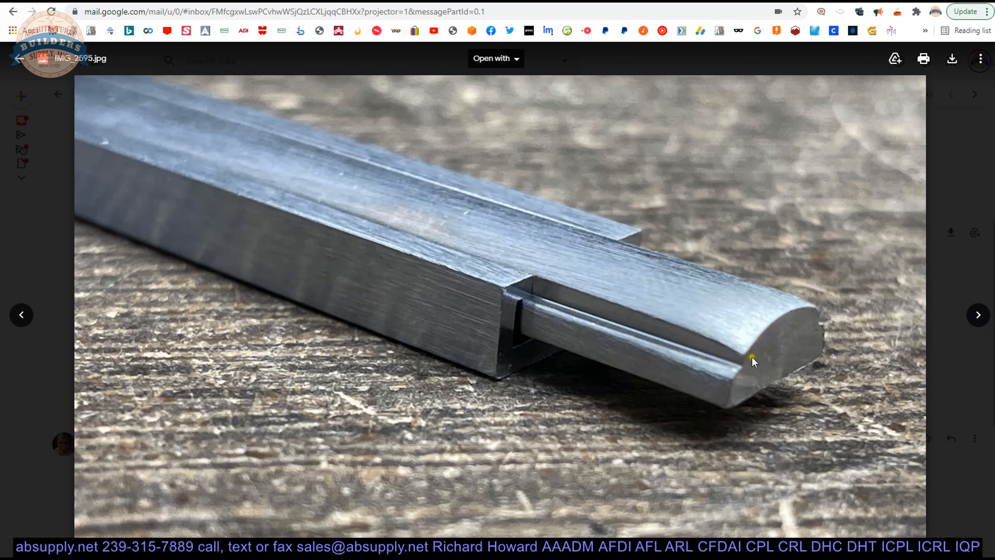
mouse_move(781, 408)
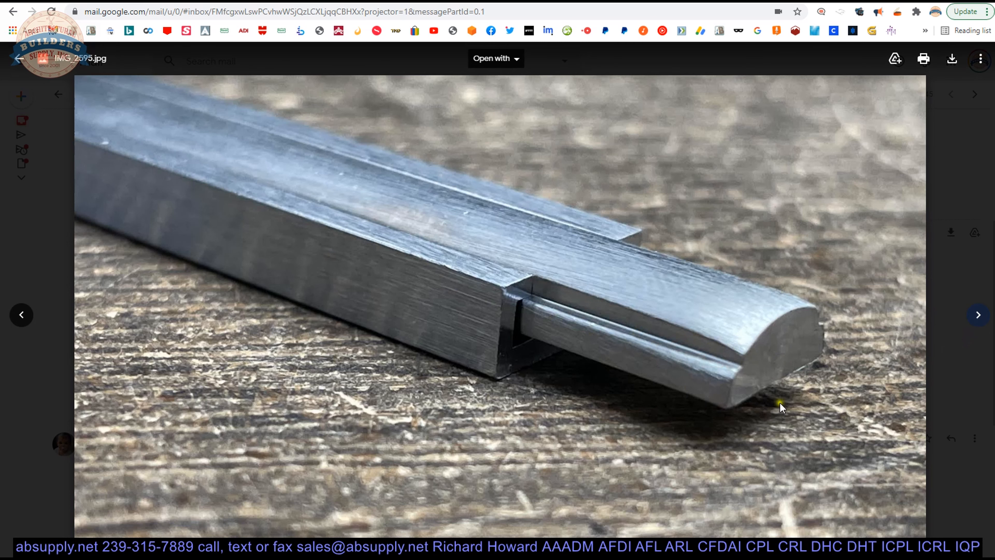
mouse_move(721, 341)
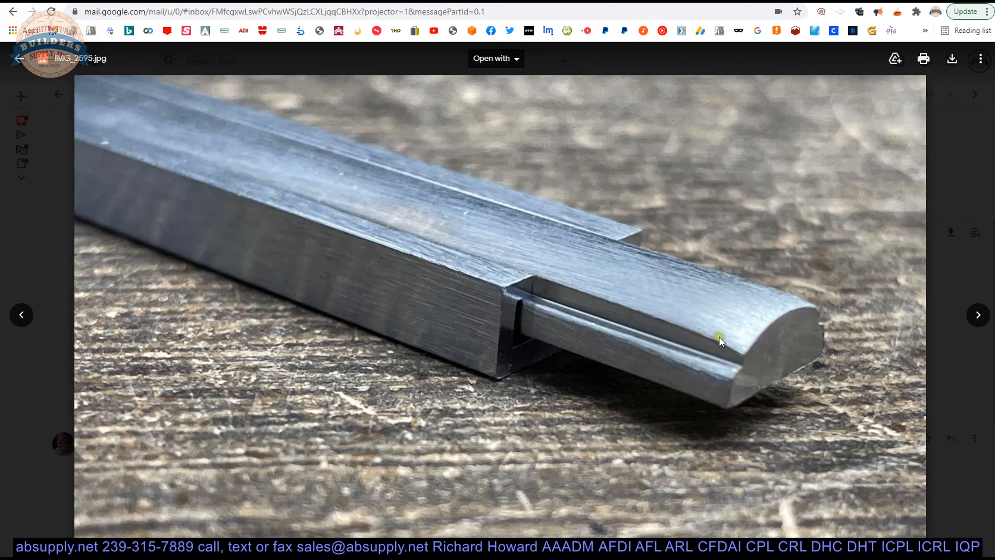
mouse_move(748, 368)
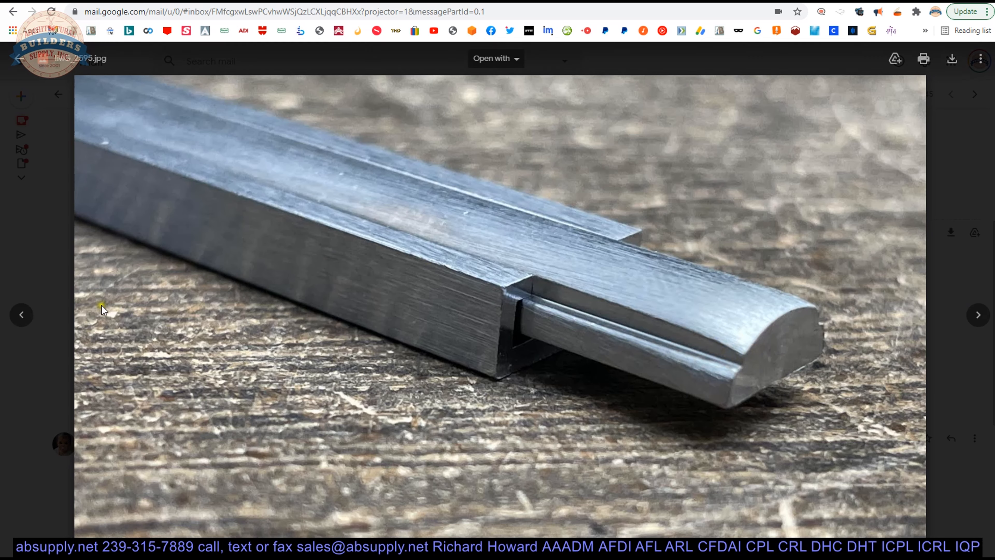
left_click(21, 314)
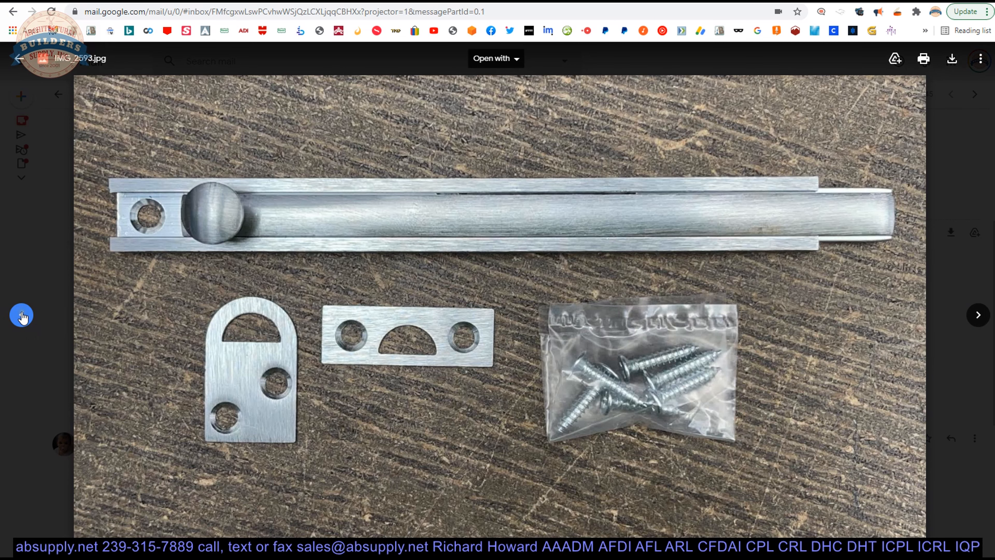
mouse_move(305, 342)
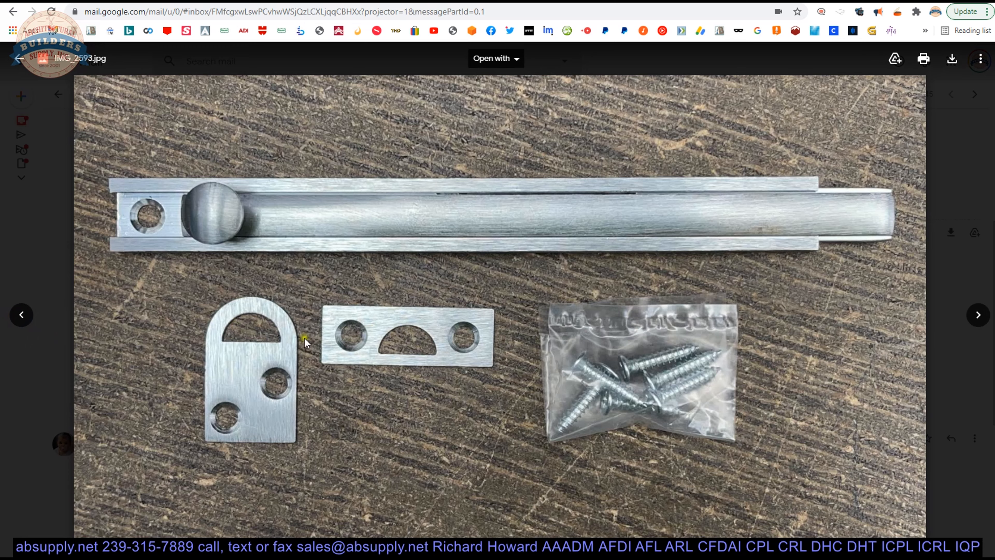
mouse_move(945, 222)
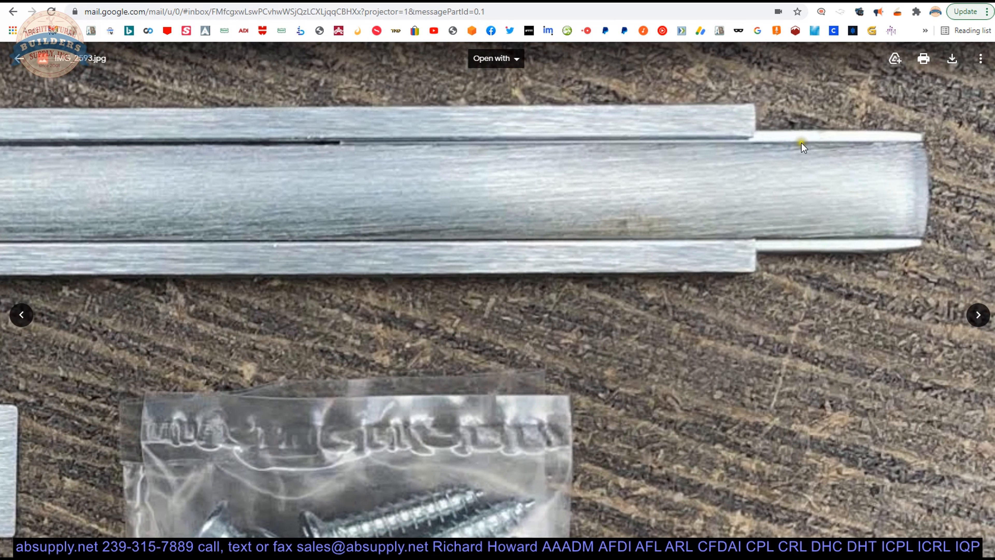
mouse_move(929, 242)
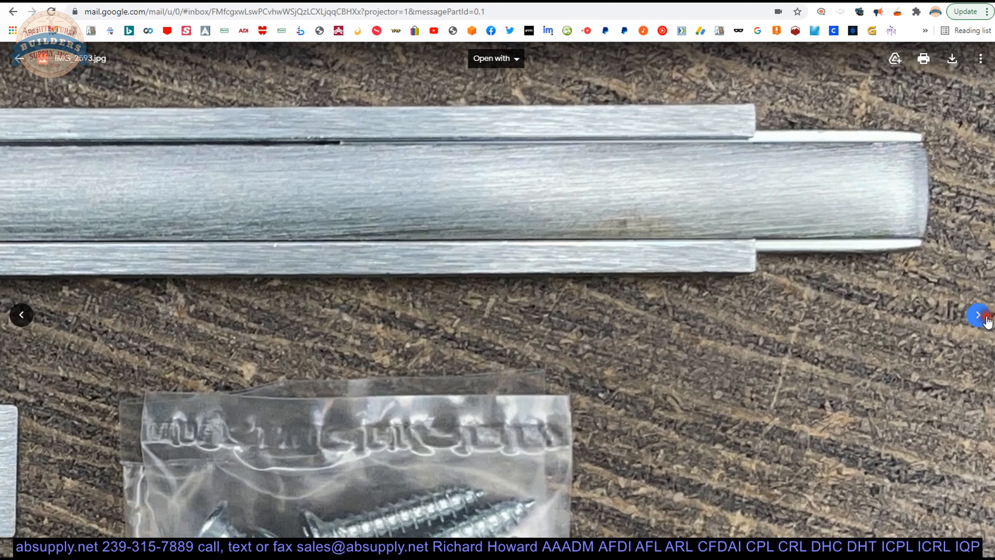
Page through the bolt knob, end-on, side-profile and strikes-and-screws photos, then back to earlier ones.
left_click(978, 314)
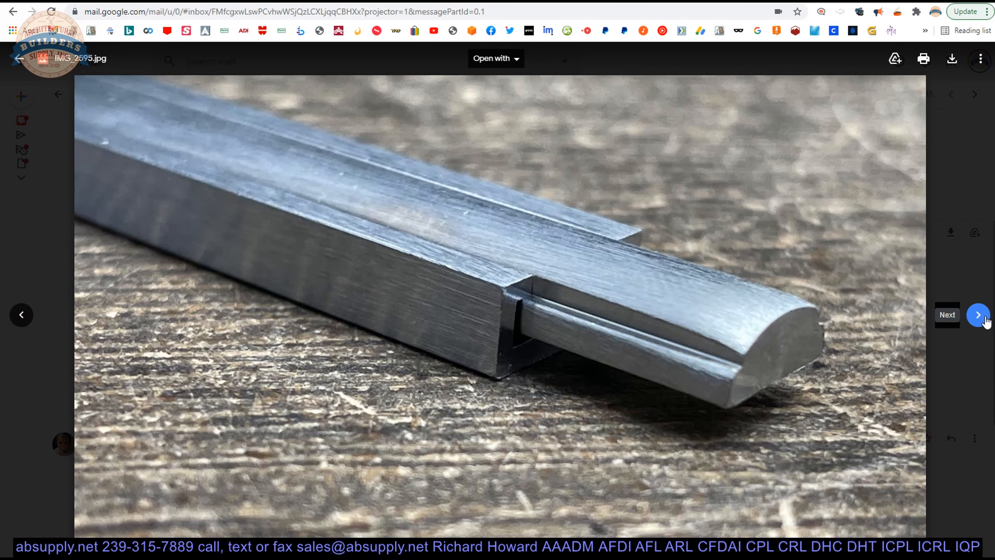
left_click(978, 314)
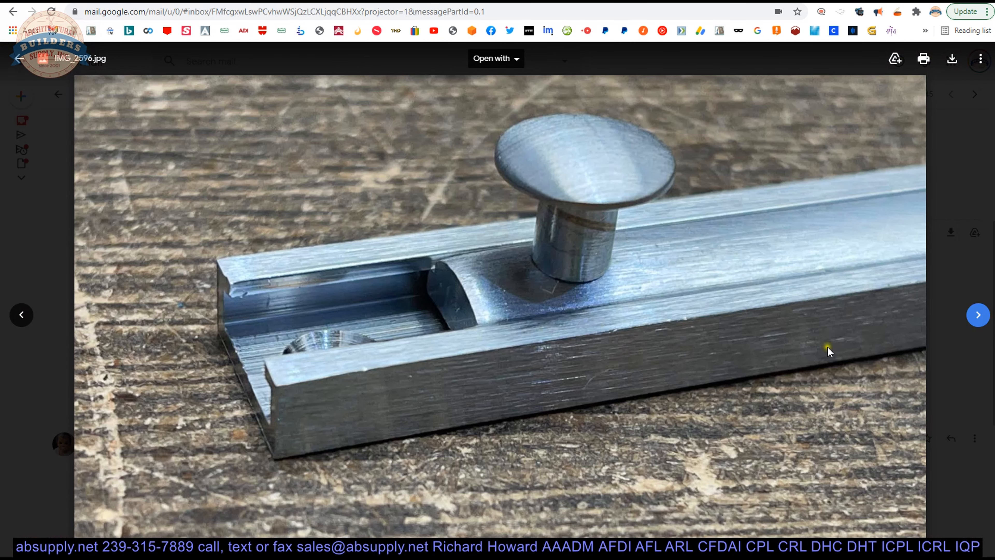
mouse_move(950, 341)
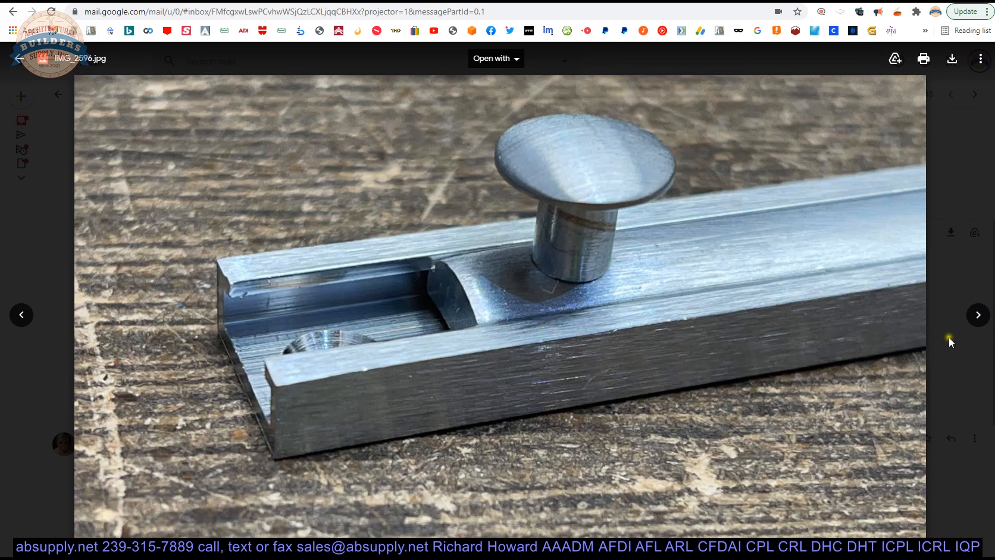
left_click(977, 314)
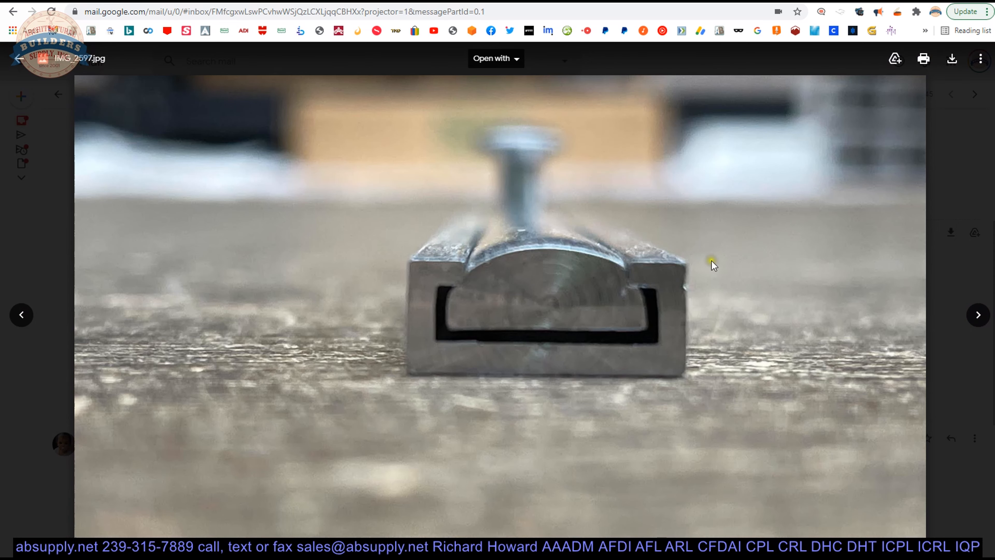
left_click(977, 314)
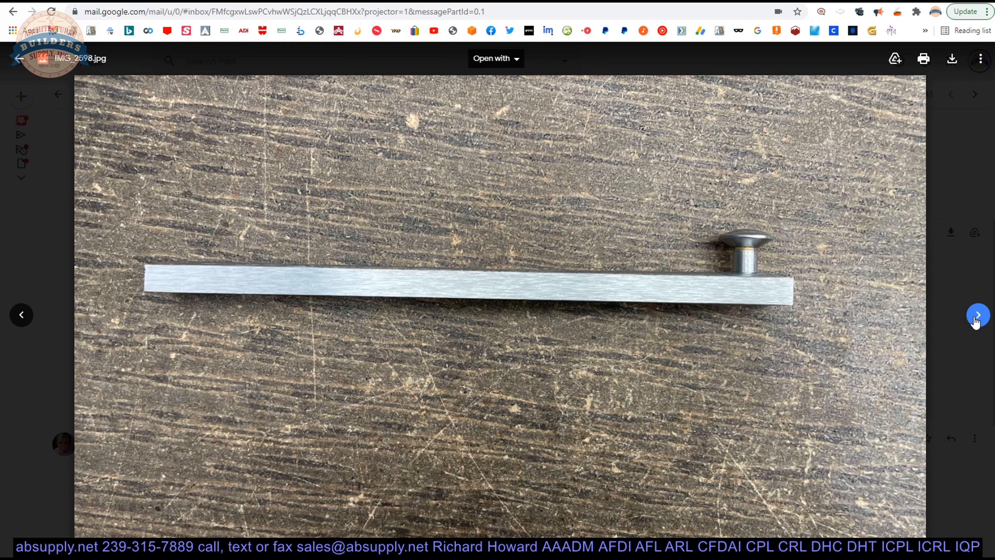
left_click(977, 315)
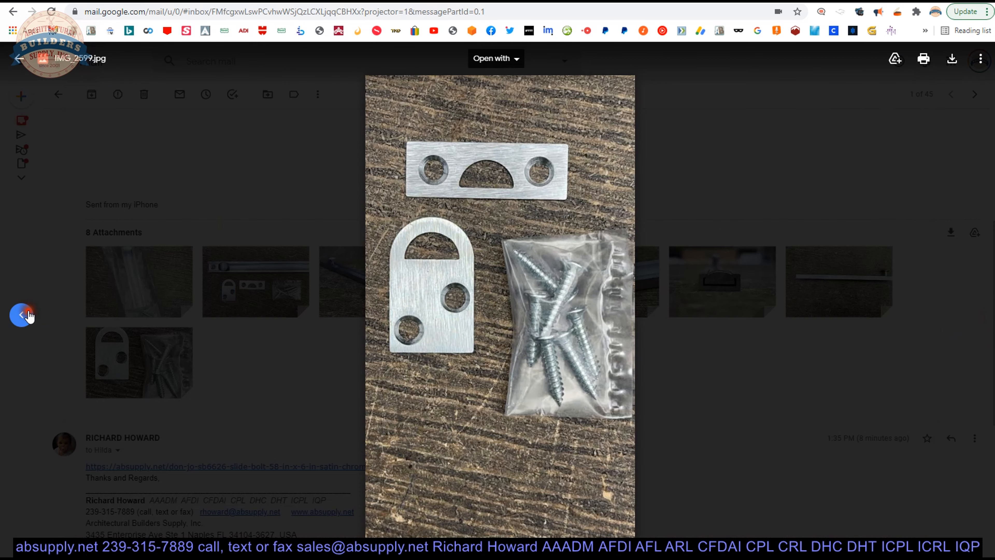
left_click(22, 315)
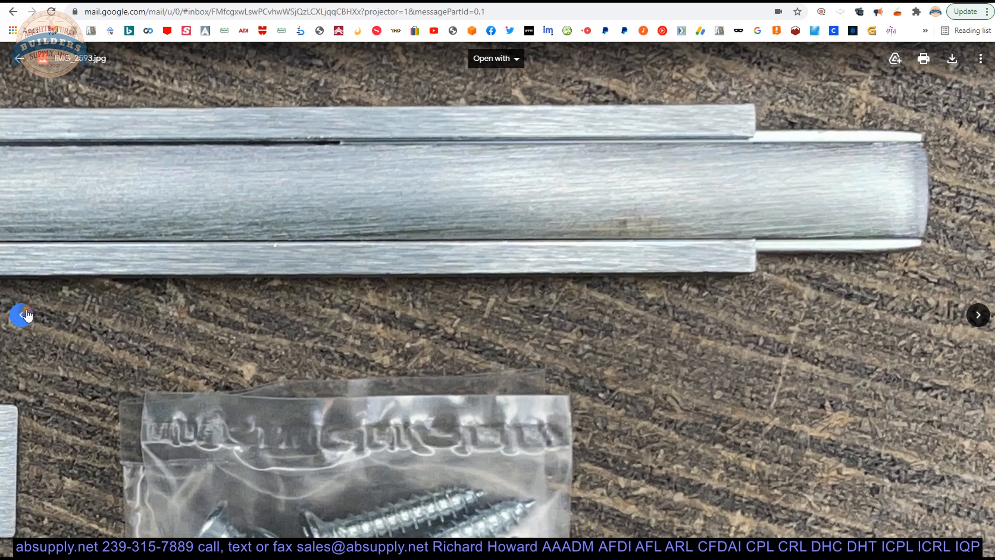
left_click(978, 314)
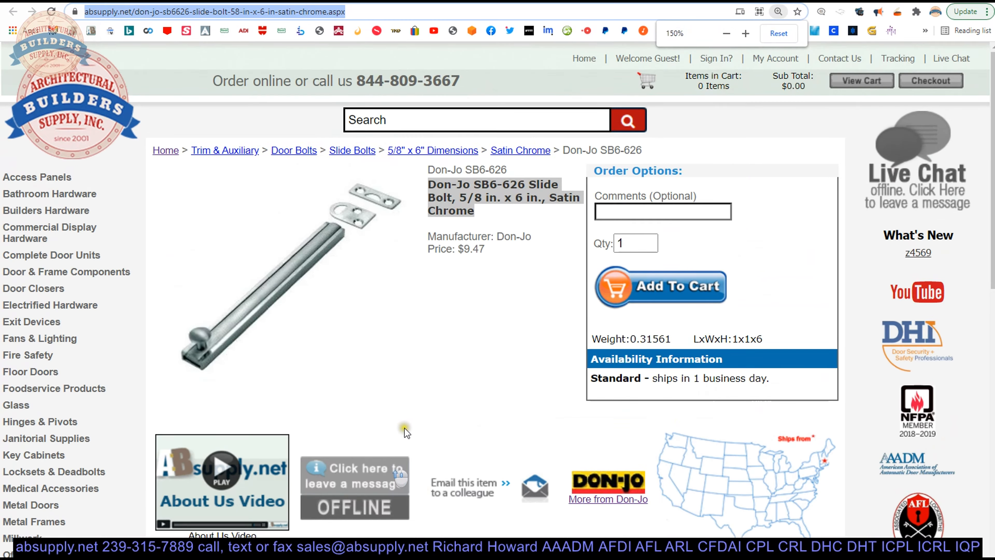
Review the SB6-626 specification bullets, highlighting the fasteners, dimensions and unit-of-measure lines.
scroll("down", 3)
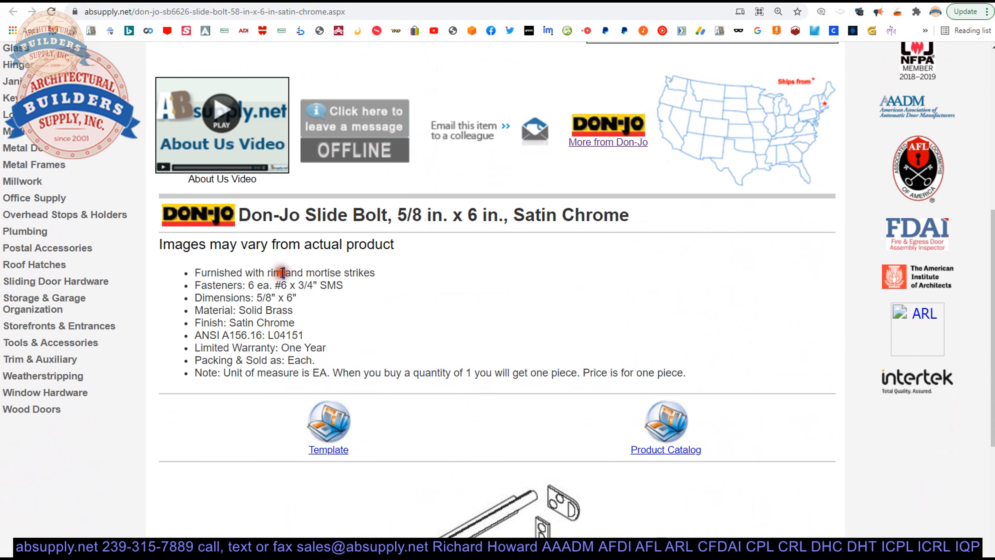
triple_click(284, 272)
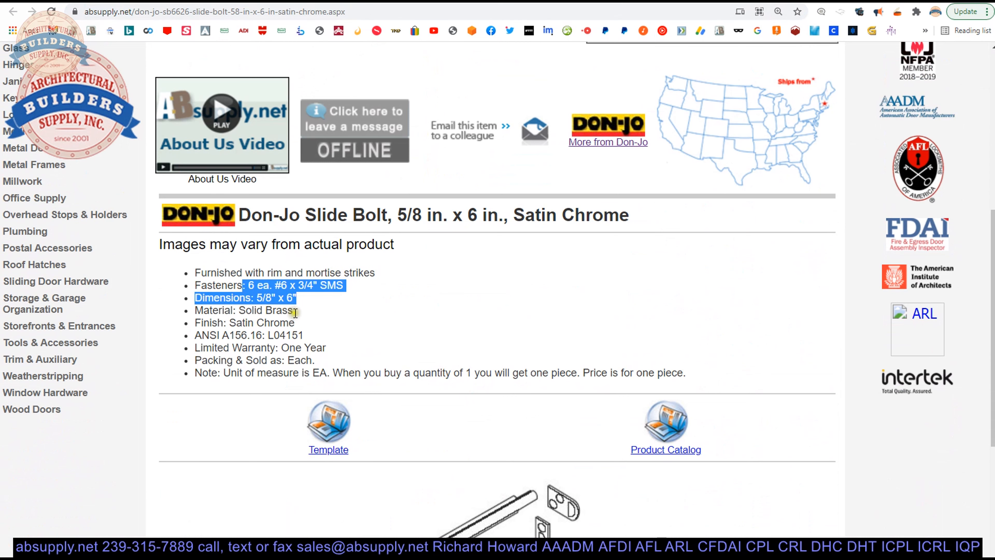
double_click(265, 310)
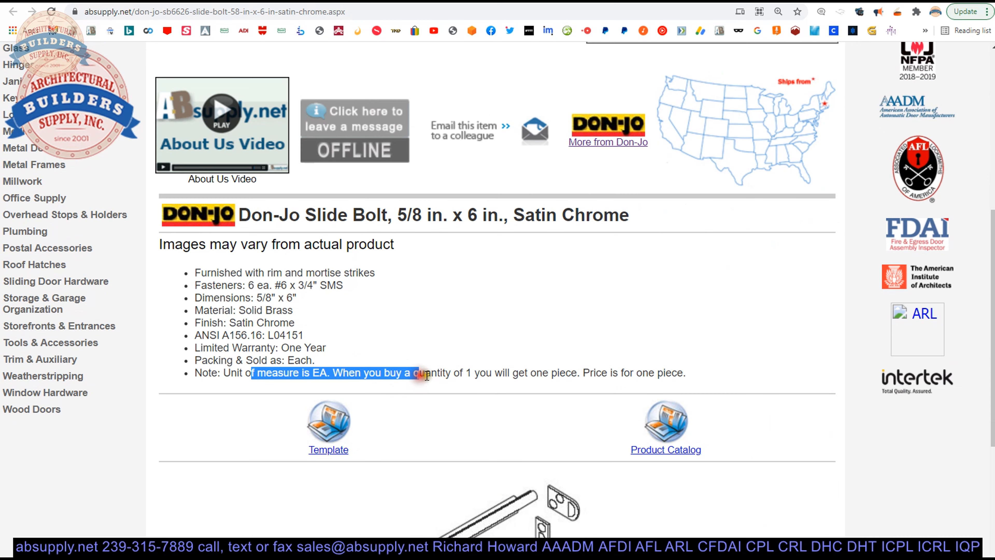
scroll("down", 3)
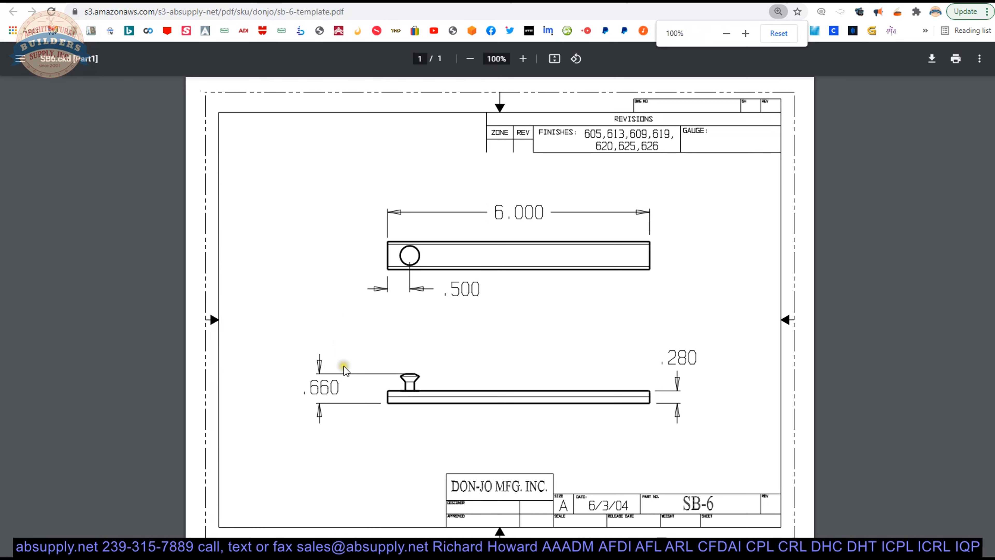
mouse_move(374, 367)
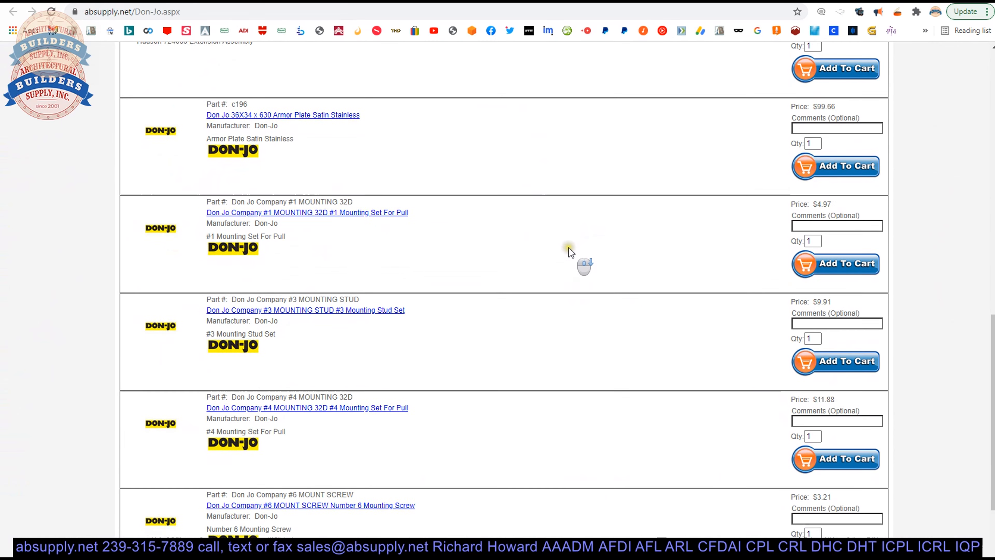
Open the Don-Jo Bolts & Latches catalog from the brand page's catalog list.
scroll("up", 3)
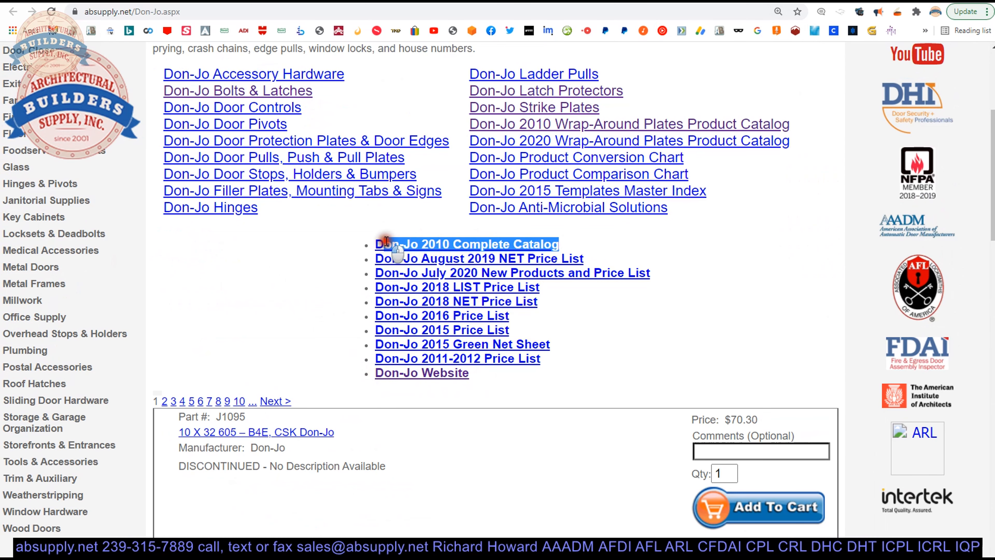
mouse_move(670, 219)
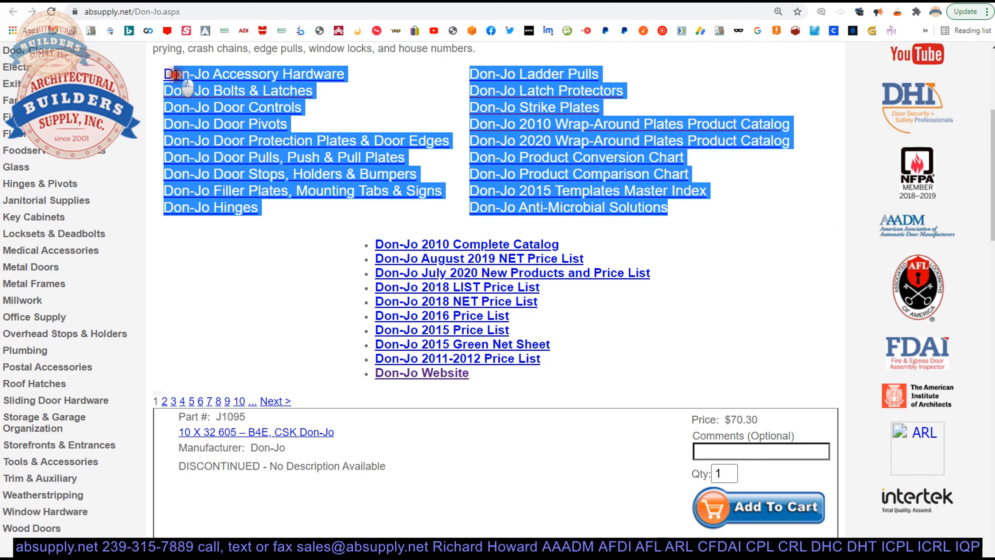
left_click(330, 94)
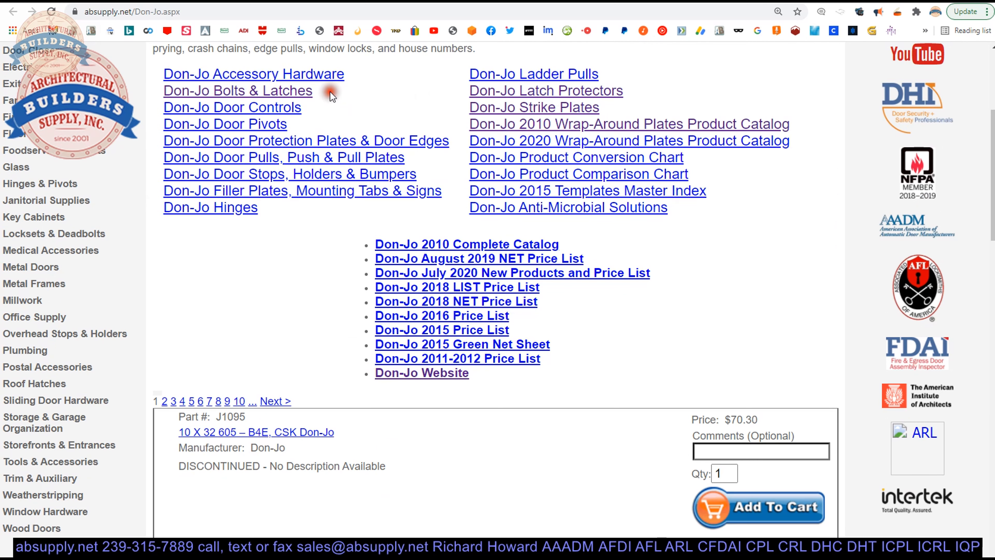
left_click(238, 90)
type("sb-6")
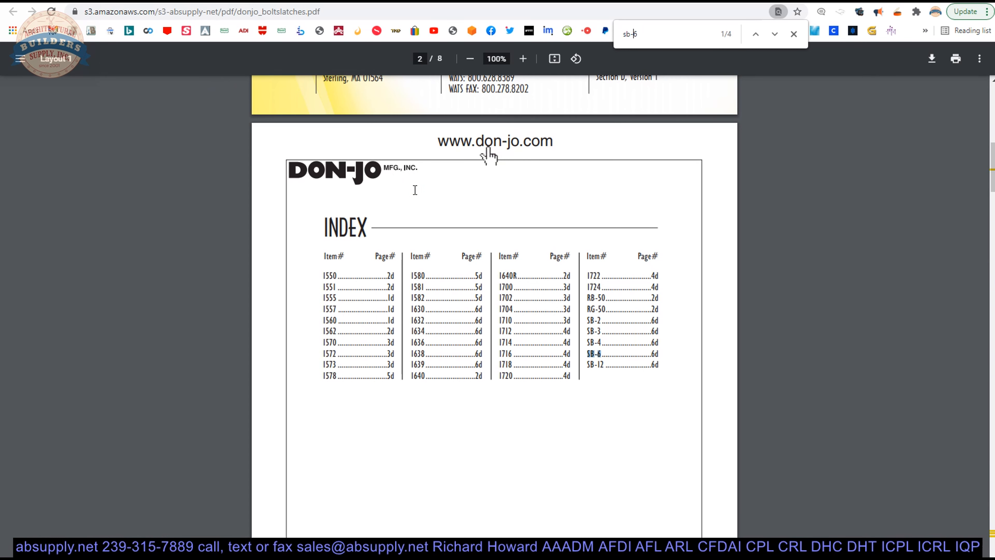
Jump to the SB-6 row in the Slide Bolts table, enlarge it and read the 619 and 620 finishes.
left_click(774, 33)
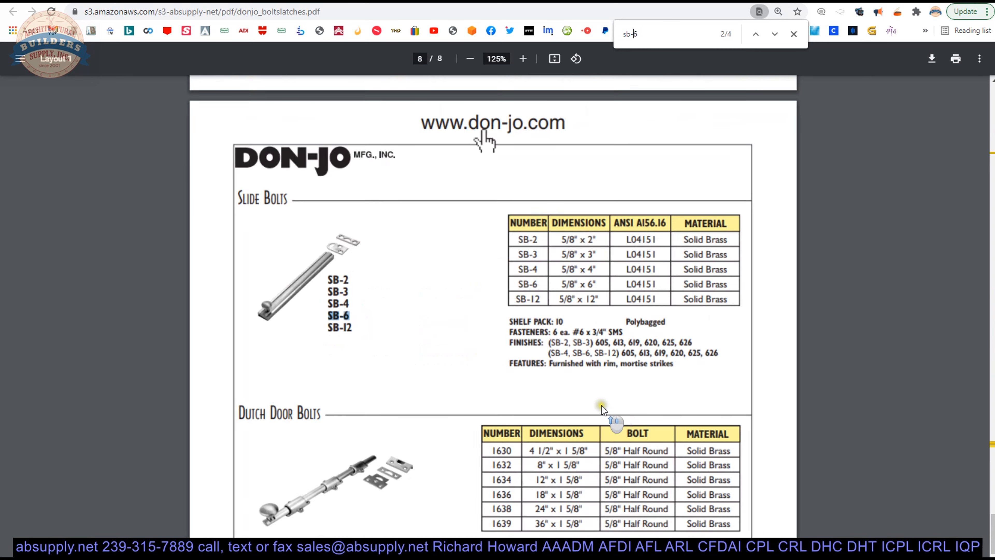
left_click(522, 59)
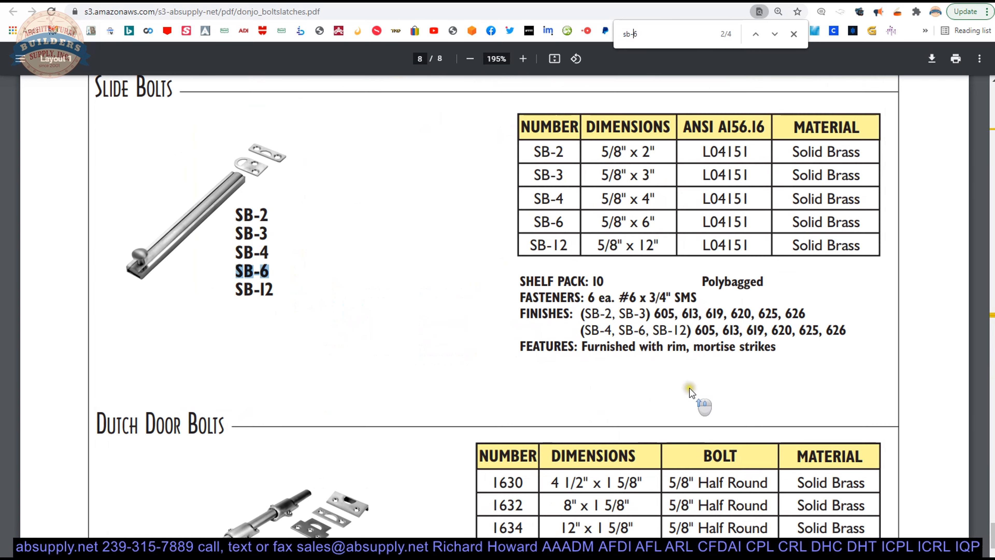
left_click(522, 59)
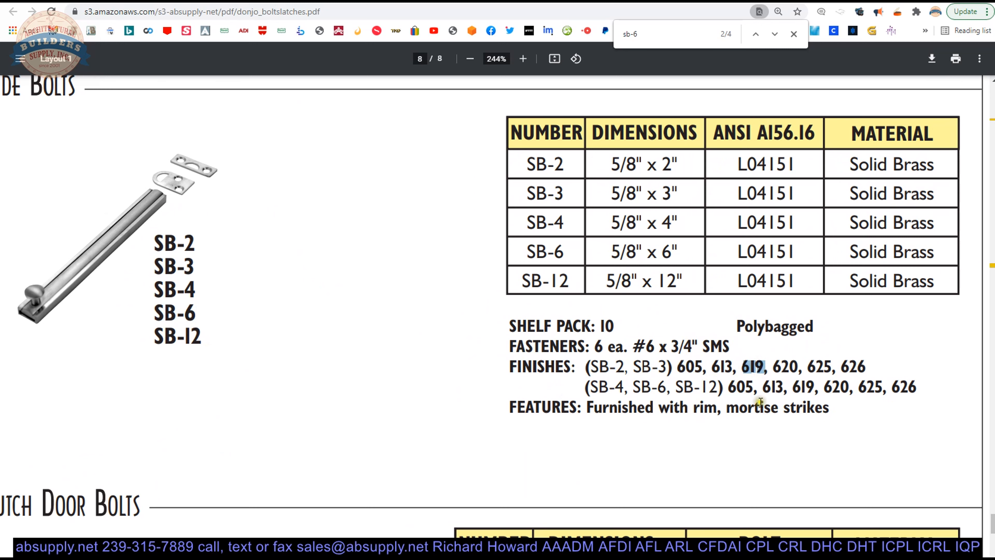
left_click(756, 35)
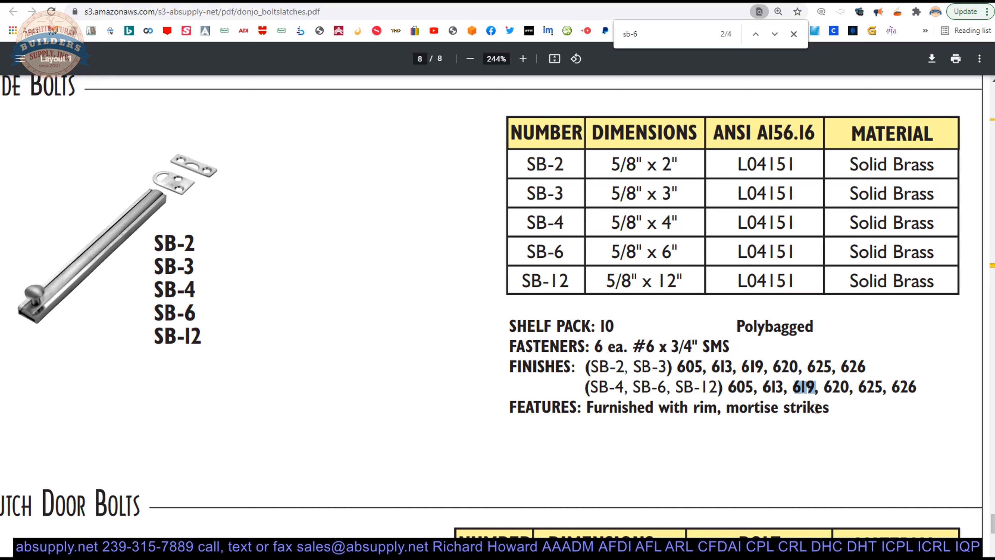
double_click(838, 386)
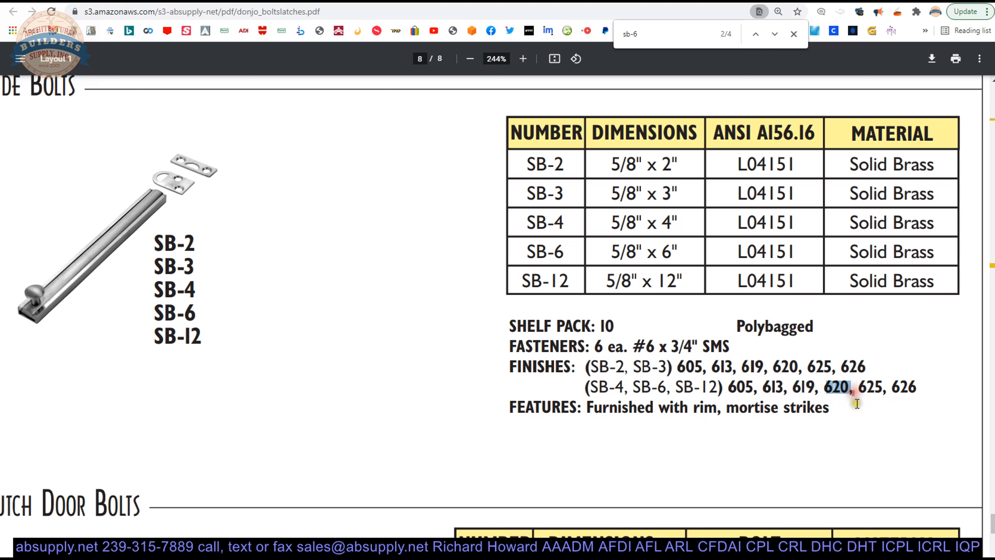
mouse_move(894, 392)
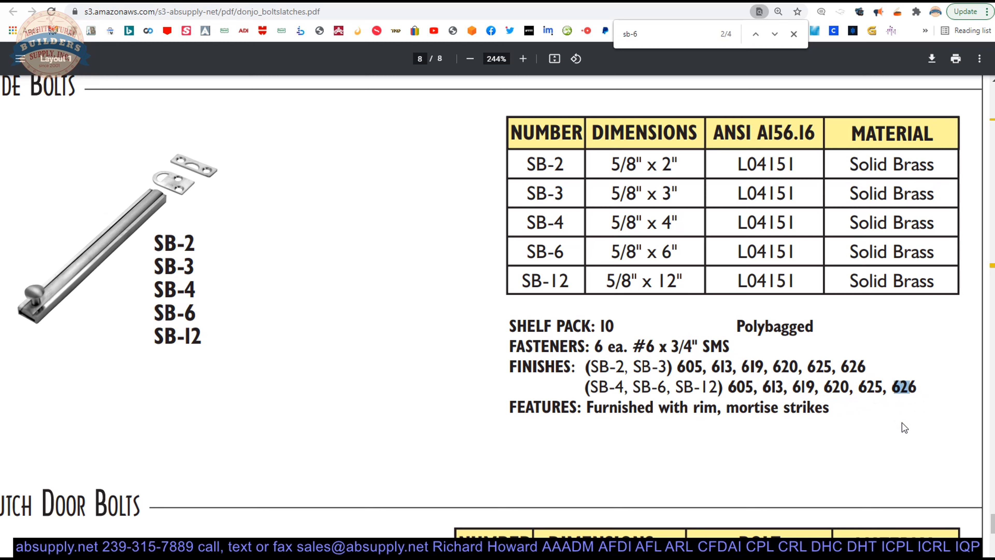
mouse_move(616, 160)
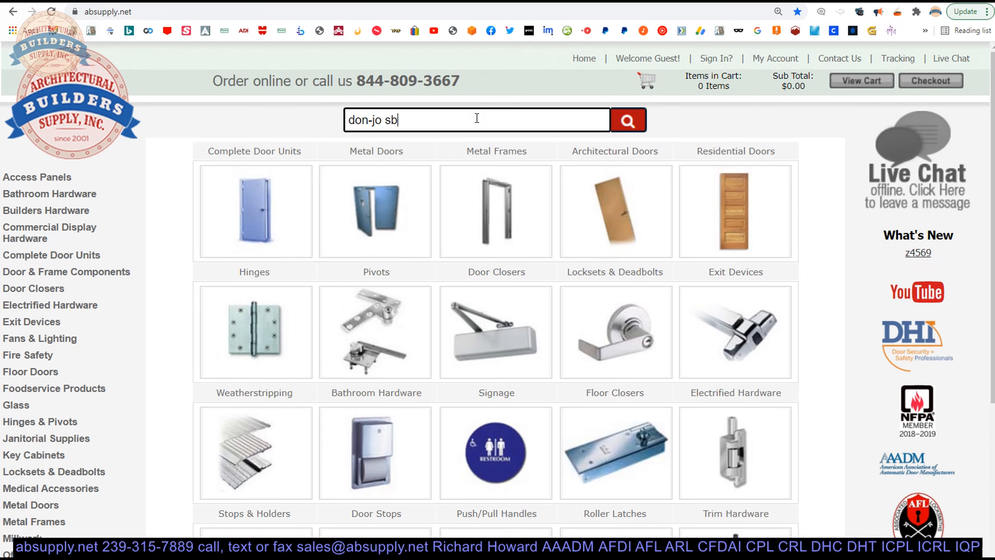
Run the 'don-jo sb' product search and move to the second page of results.
left_click(627, 120)
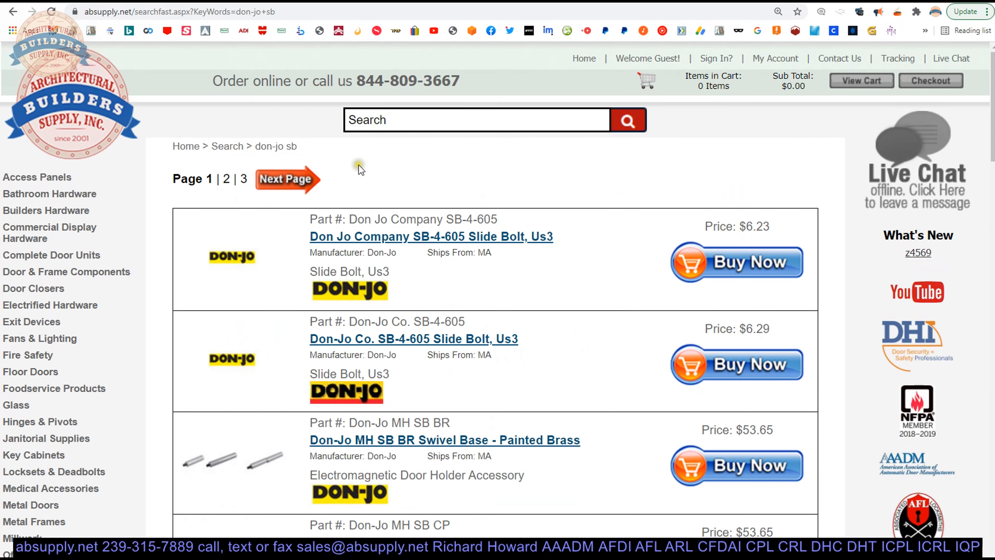
scroll("down", 3)
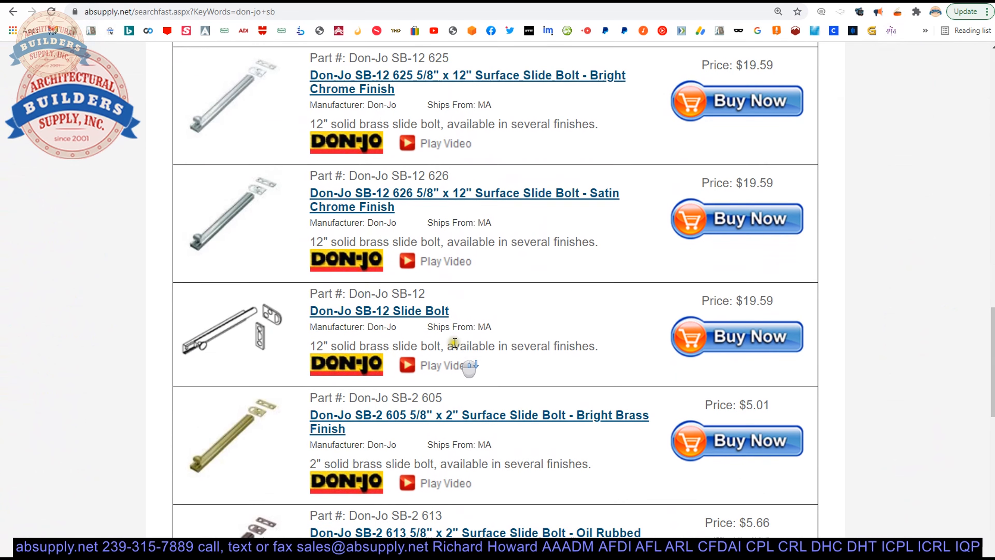
scroll("down", 3)
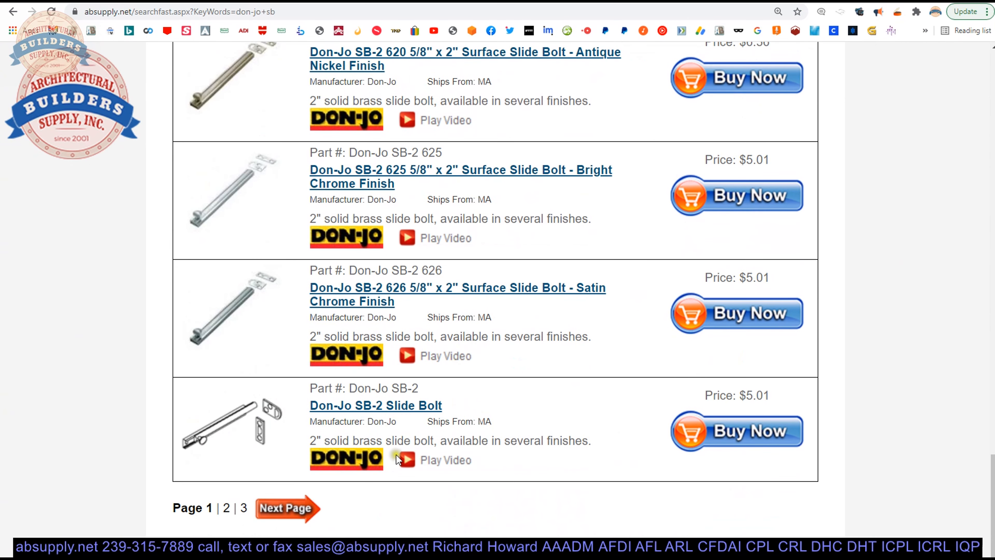
left_click(286, 508)
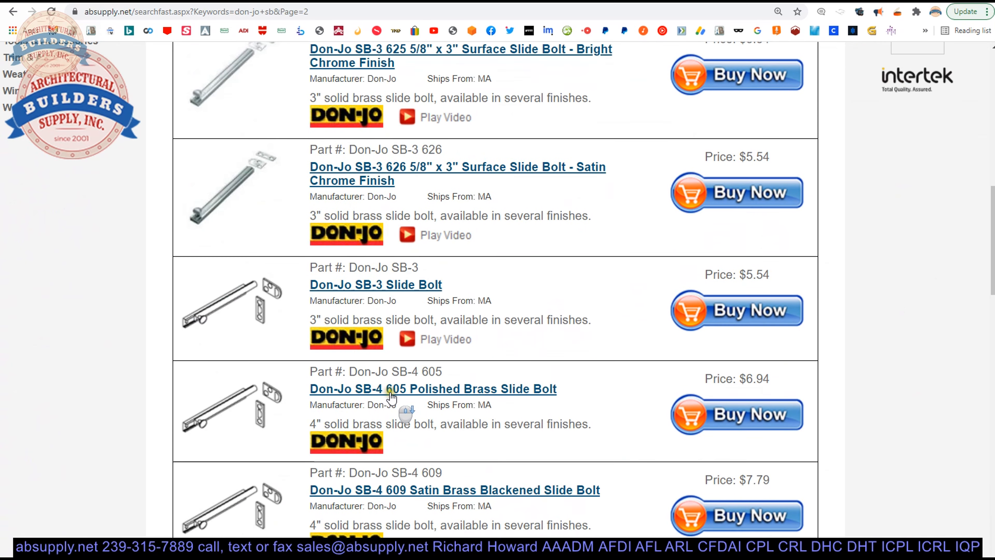
Continue to the third page of results listing the SB-6 finishes.
scroll("down", 3)
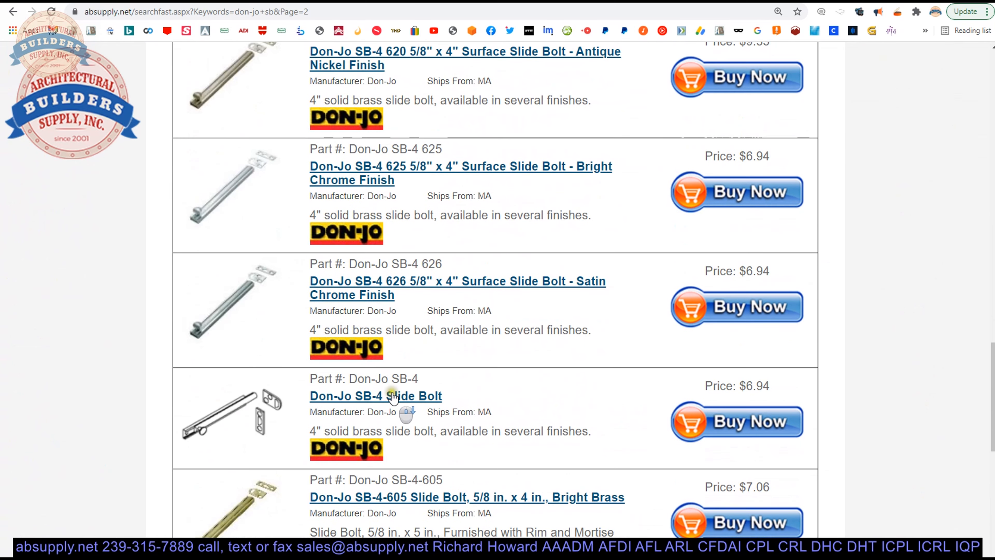
scroll("down", 3)
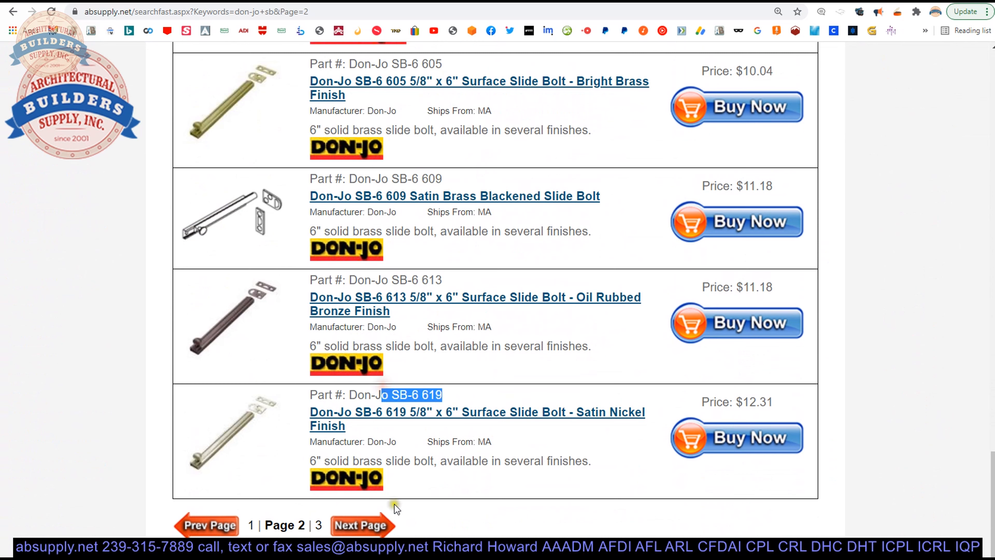
left_click(361, 525)
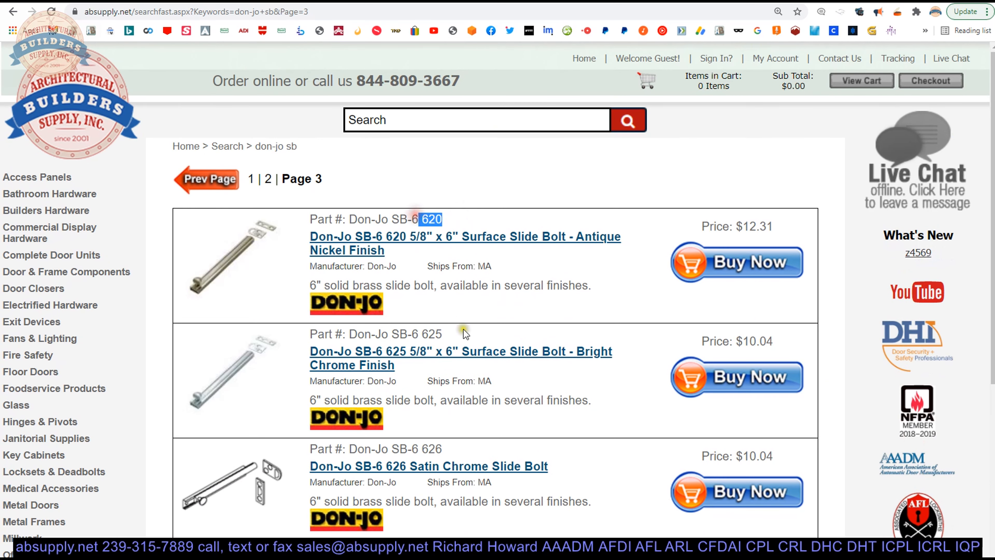
scroll("down", 3)
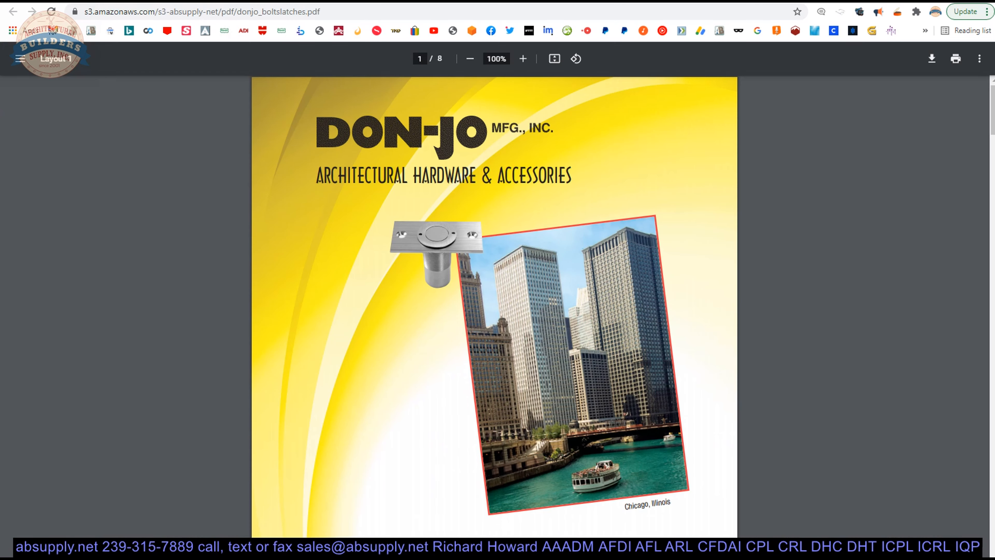
Enlarge the catalog cover page, then fit it back into view.
scroll("down", 3)
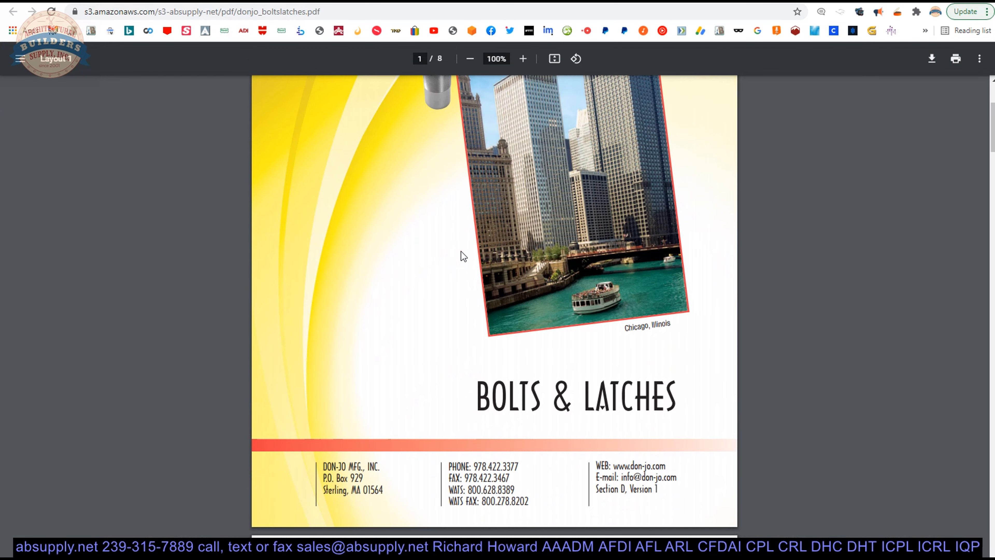
scroll("up", 3)
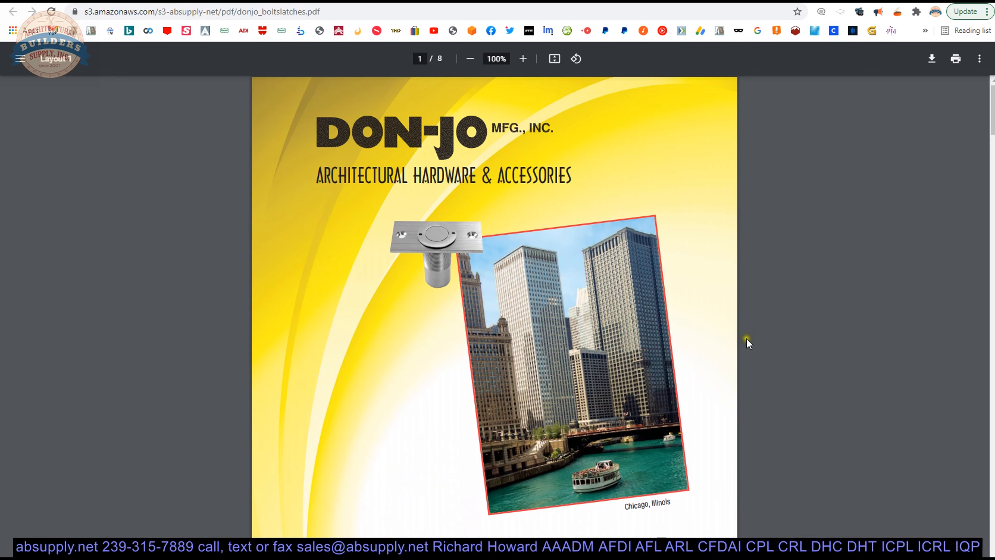
left_click(522, 58)
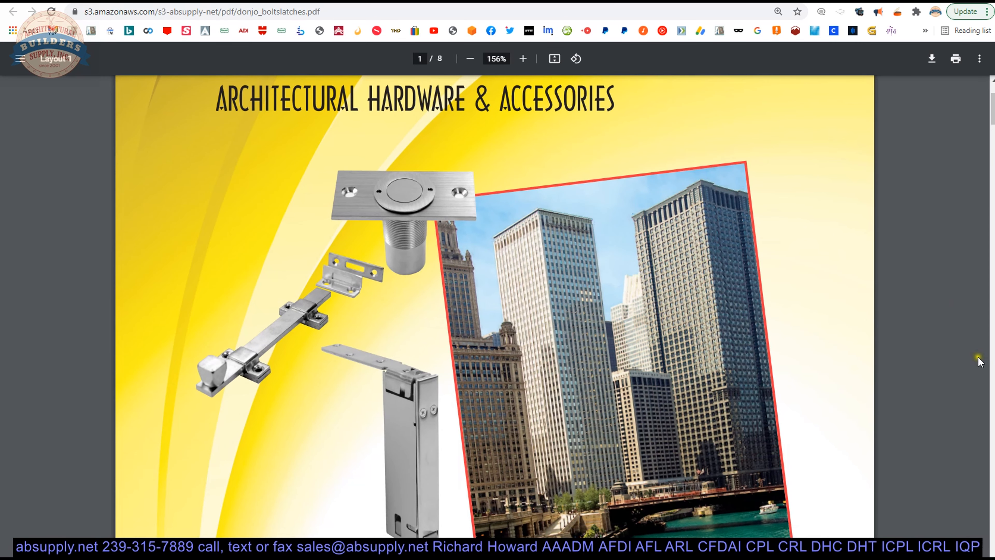
scroll("down", 3)
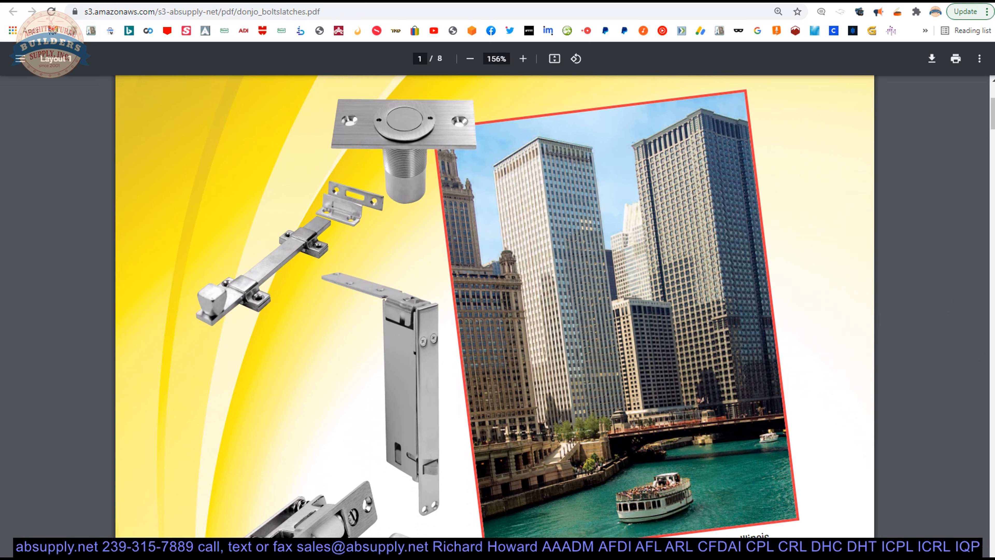
mouse_move(515, 476)
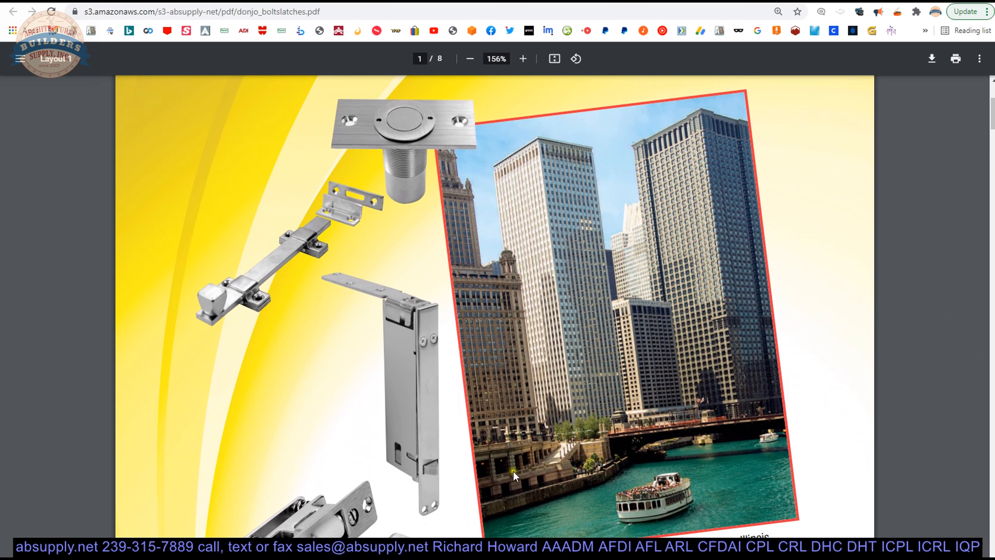
mouse_move(653, 505)
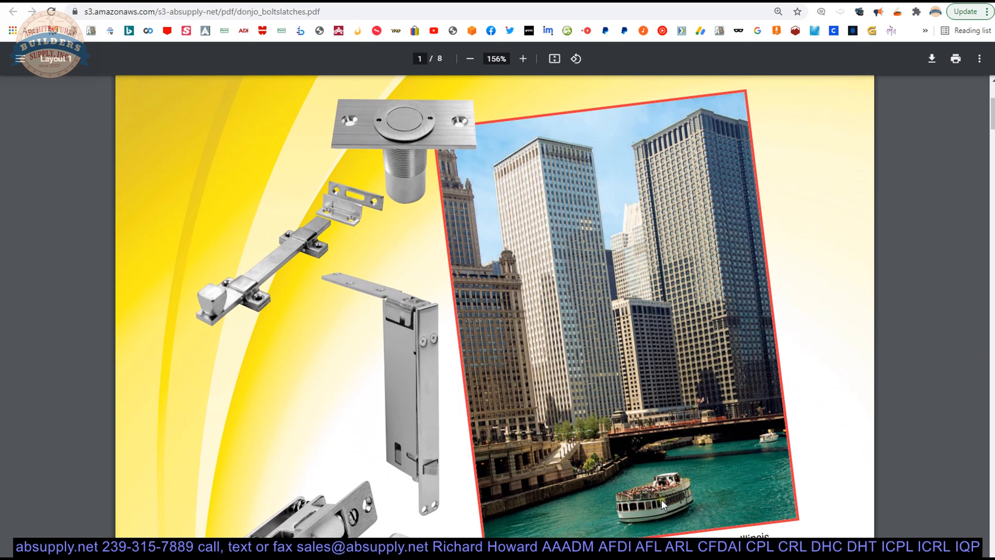
mouse_move(722, 223)
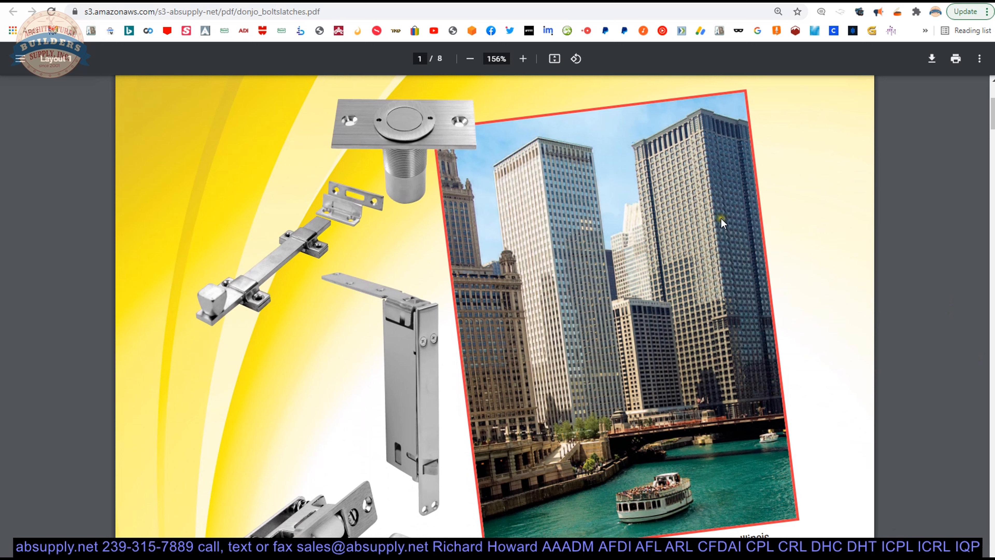
mouse_move(642, 345)
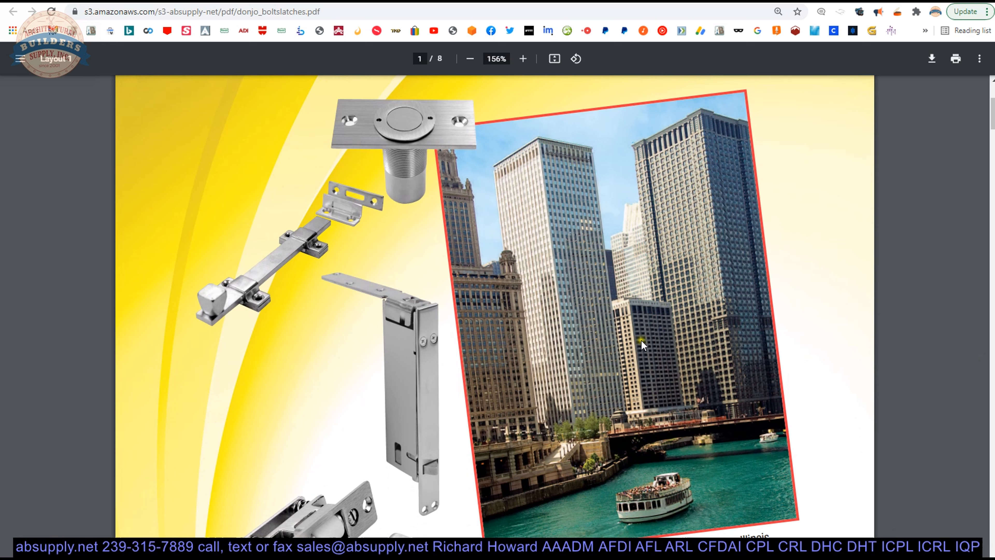
mouse_move(579, 503)
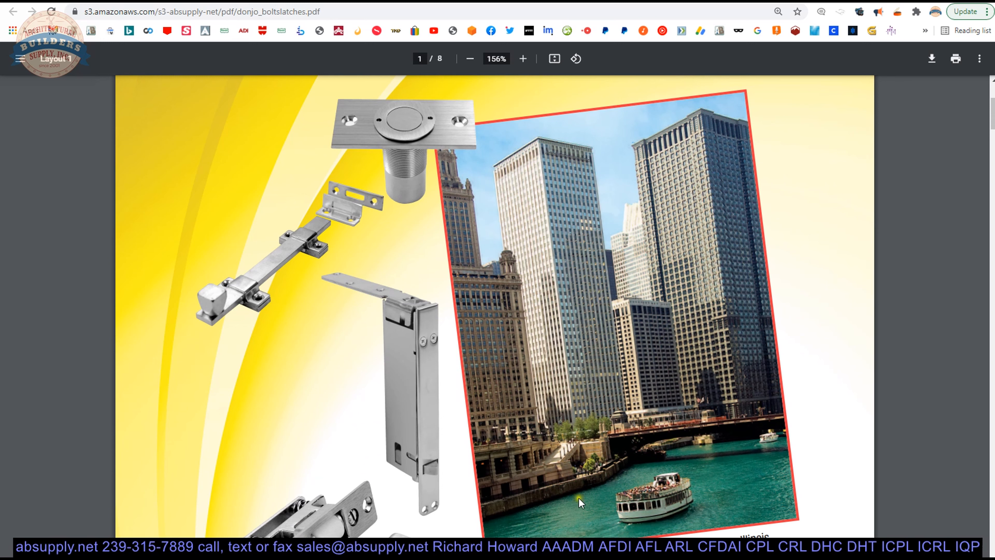
mouse_move(606, 472)
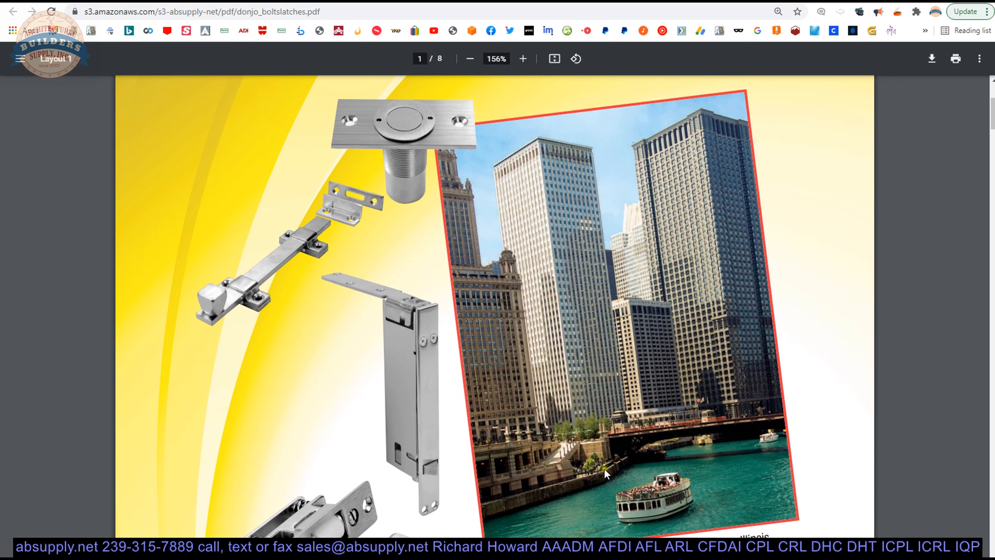
mouse_move(679, 421)
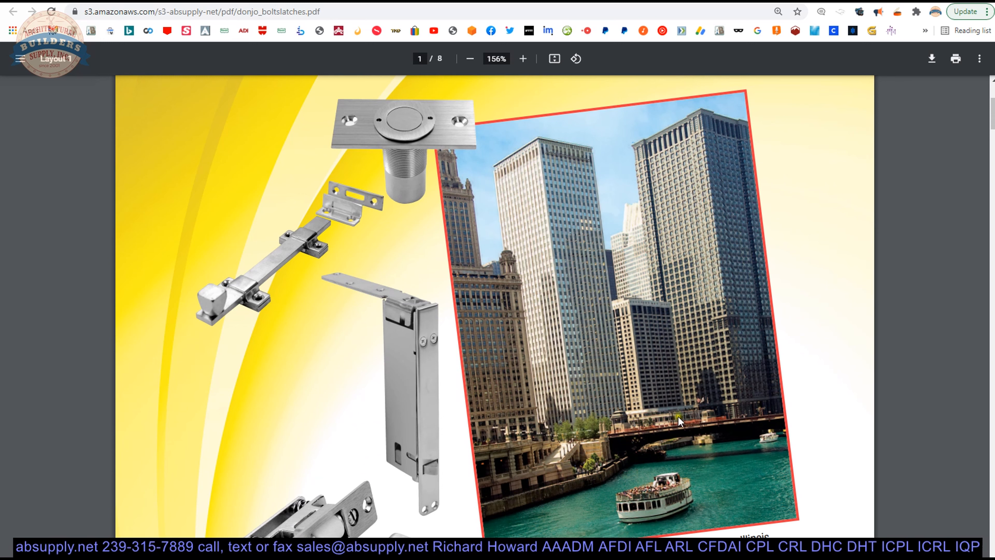
mouse_move(585, 419)
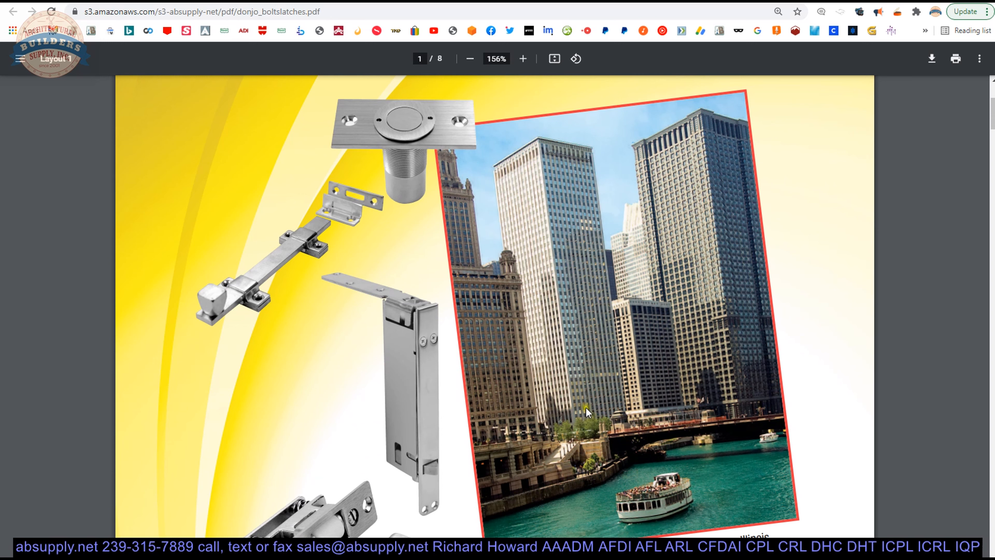
mouse_move(849, 461)
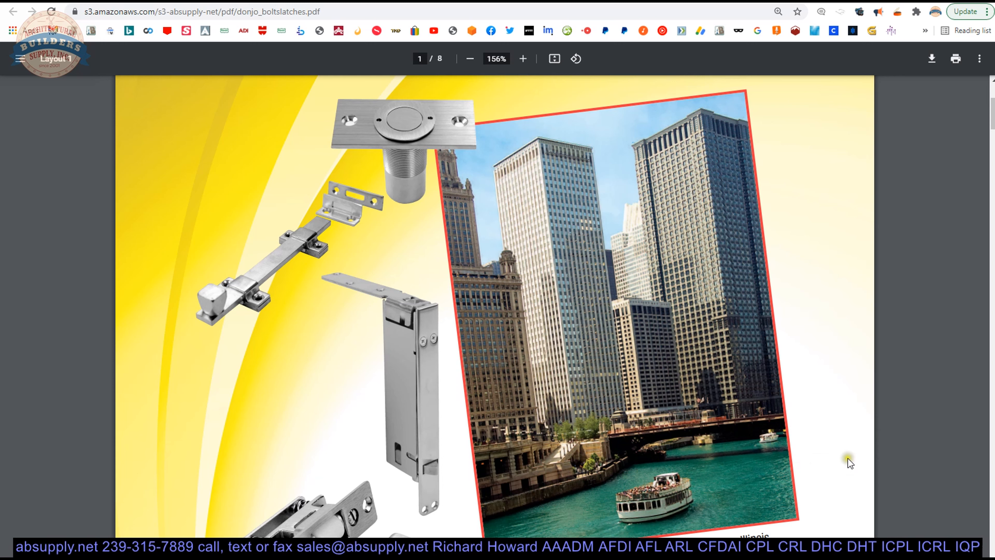
mouse_move(556, 393)
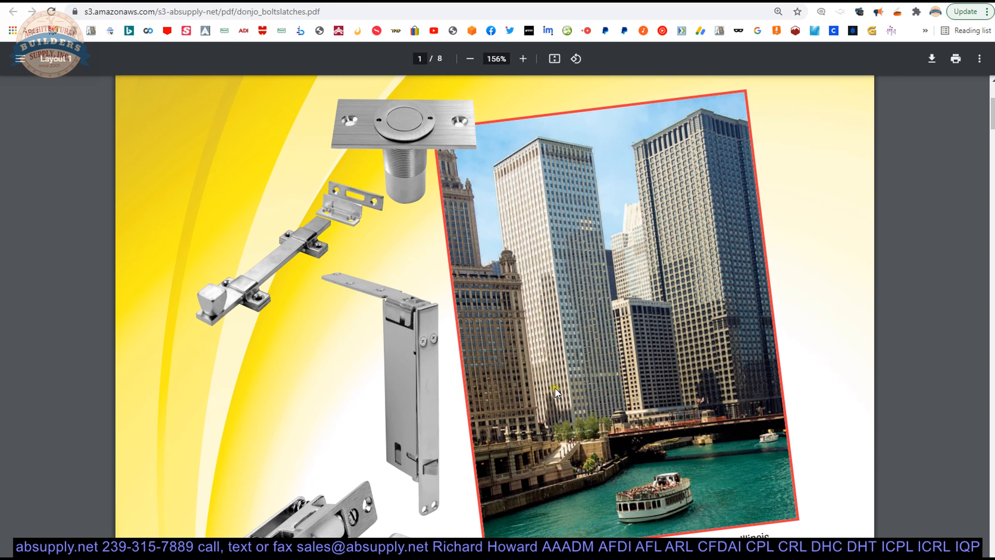
mouse_move(530, 409)
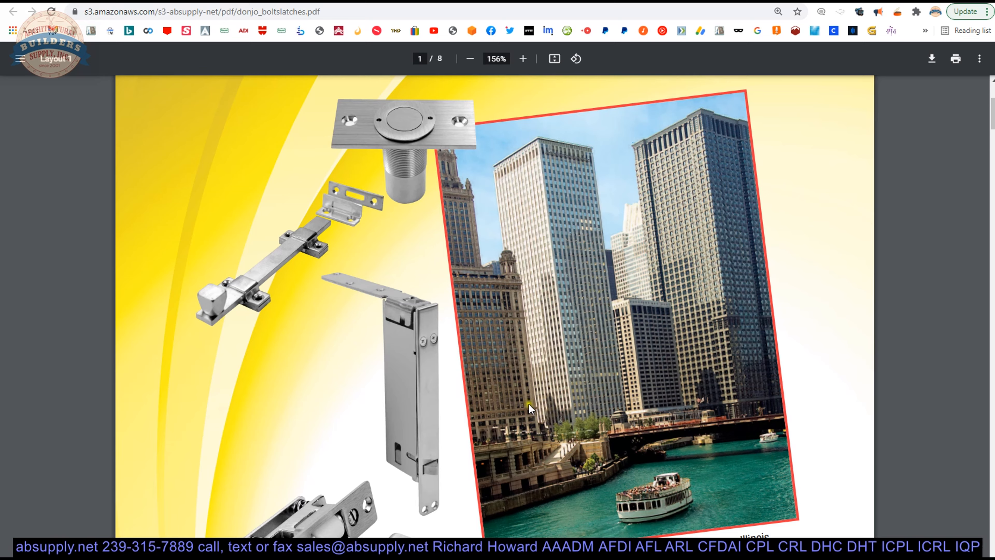
left_click(471, 58)
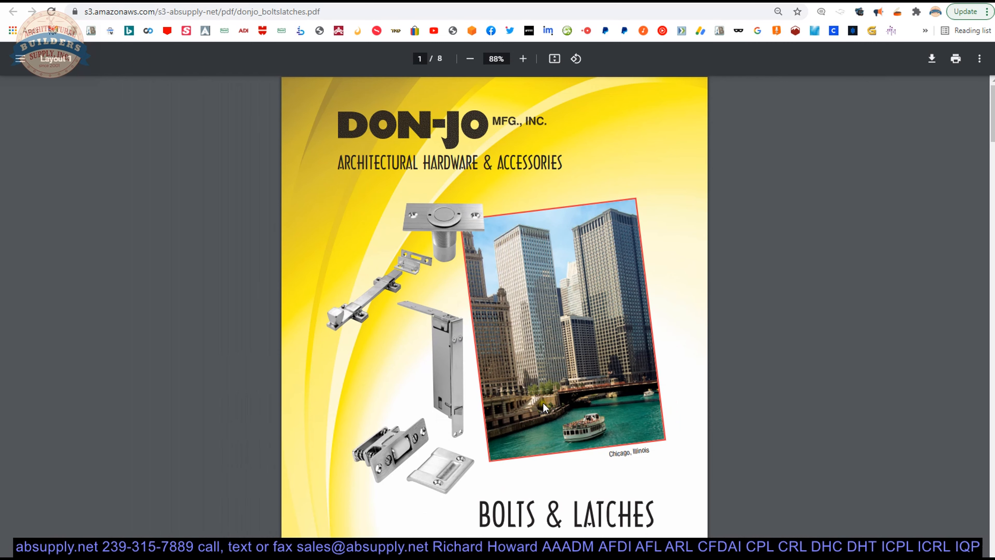
mouse_move(786, 372)
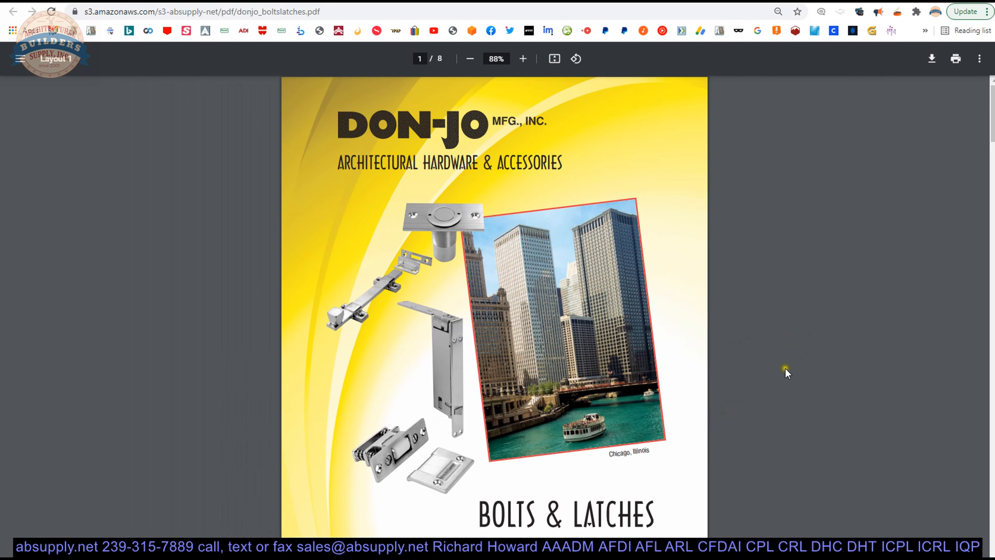
mouse_move(808, 327)
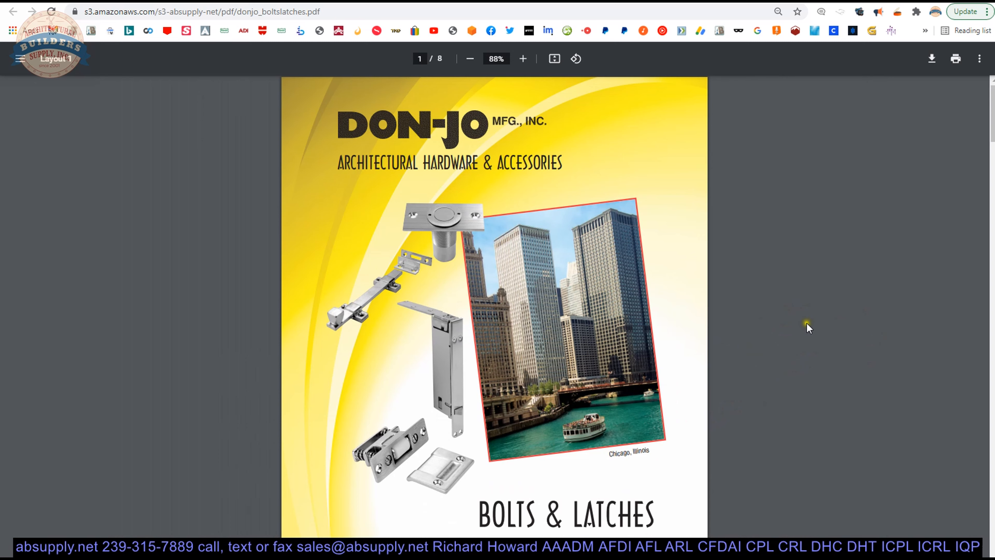
mouse_move(591, 384)
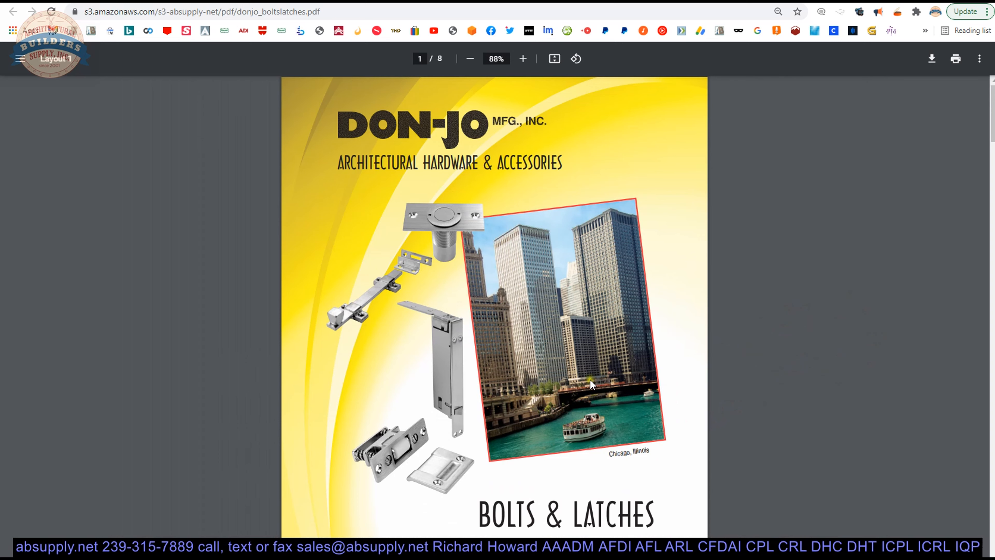
Scroll through the flush bolts pages to the final Slide Bolts page with the SB-6 specs.
scroll("down", 3)
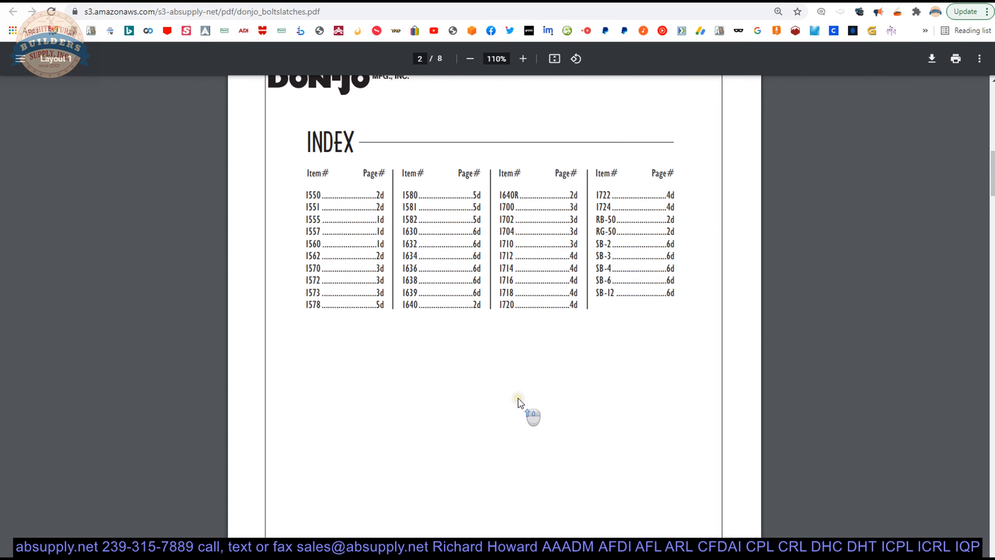
scroll("up", 3)
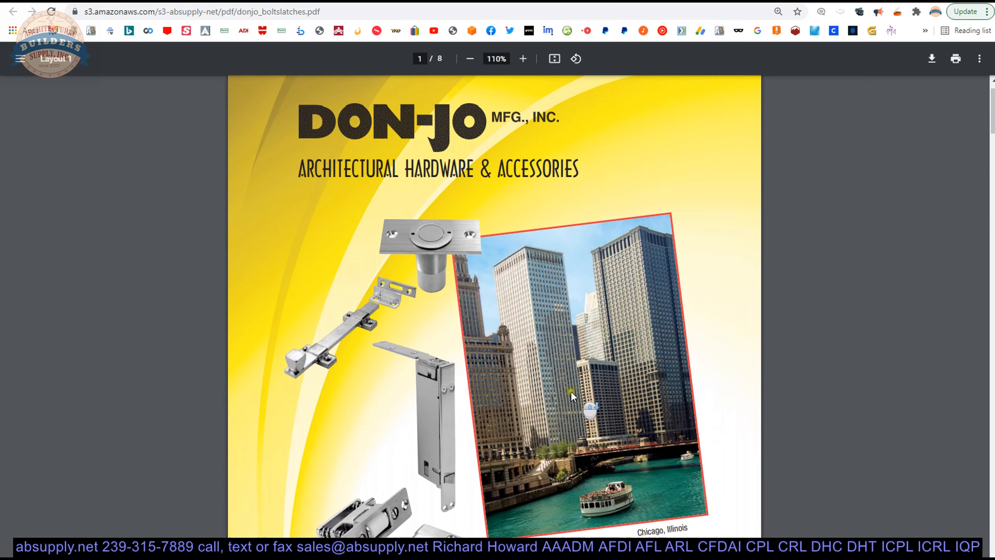
scroll("down", 3)
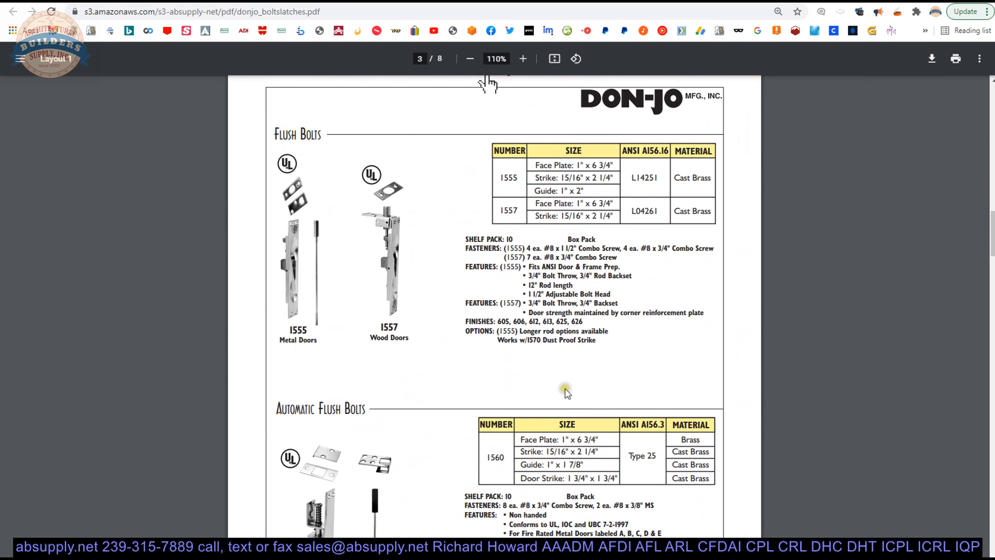
scroll("down", 3)
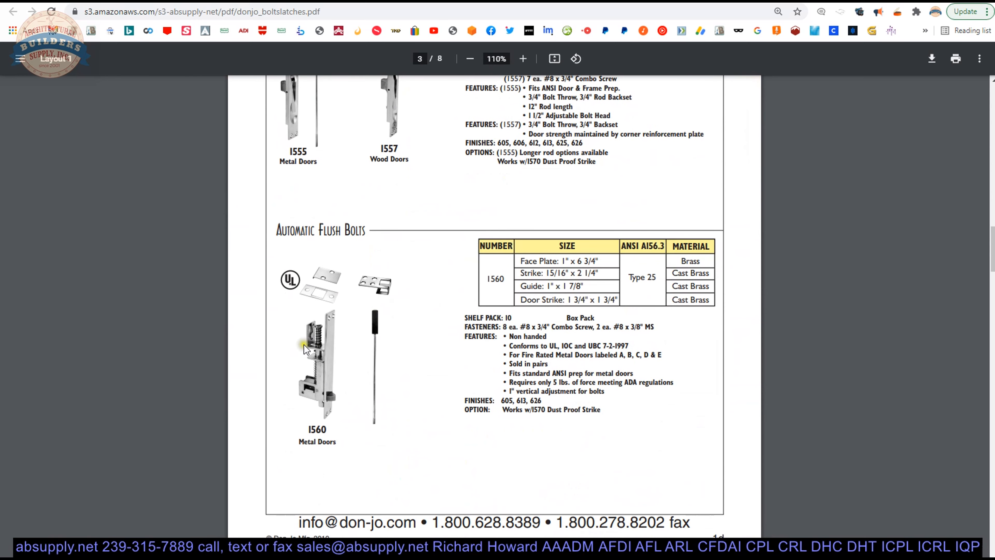
scroll("down", 3)
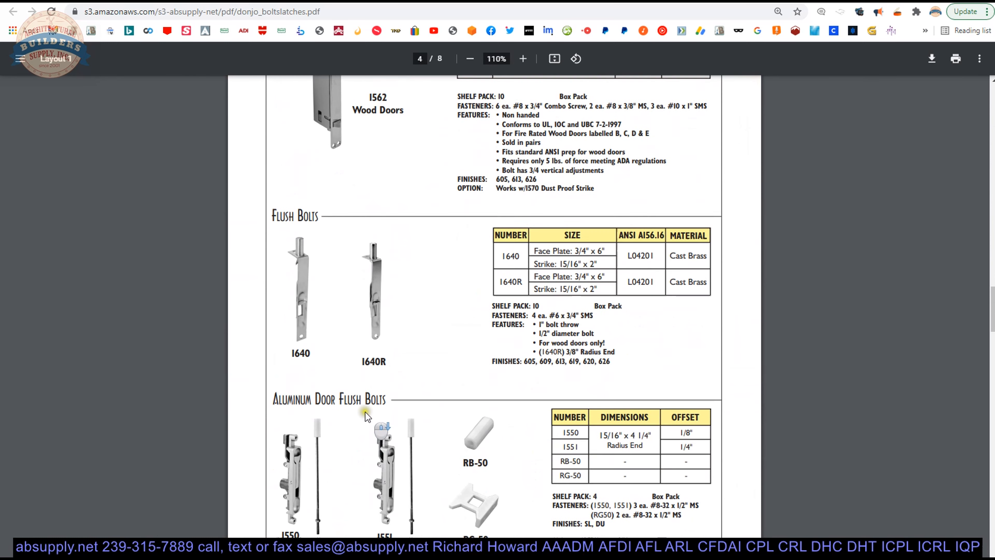
scroll("down", 3)
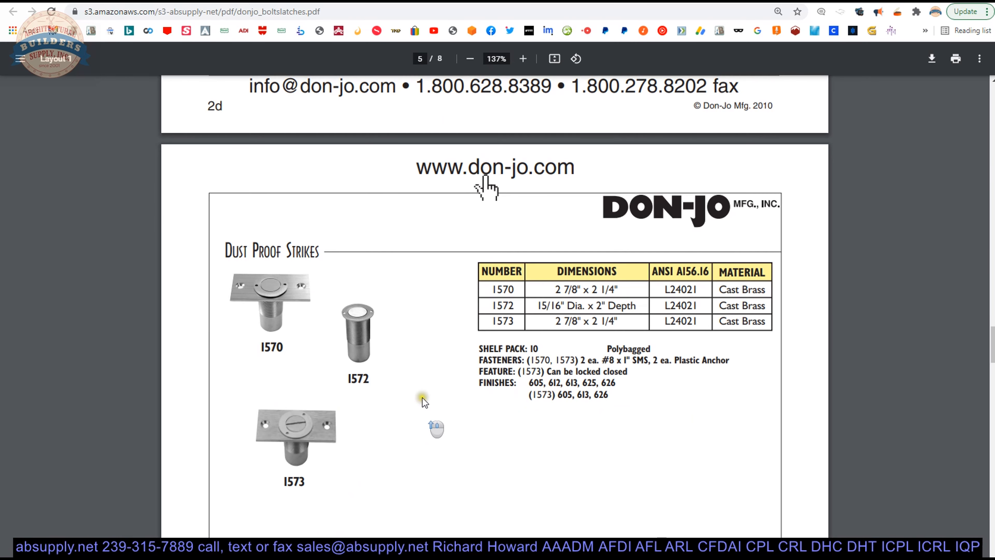
scroll("down", 3)
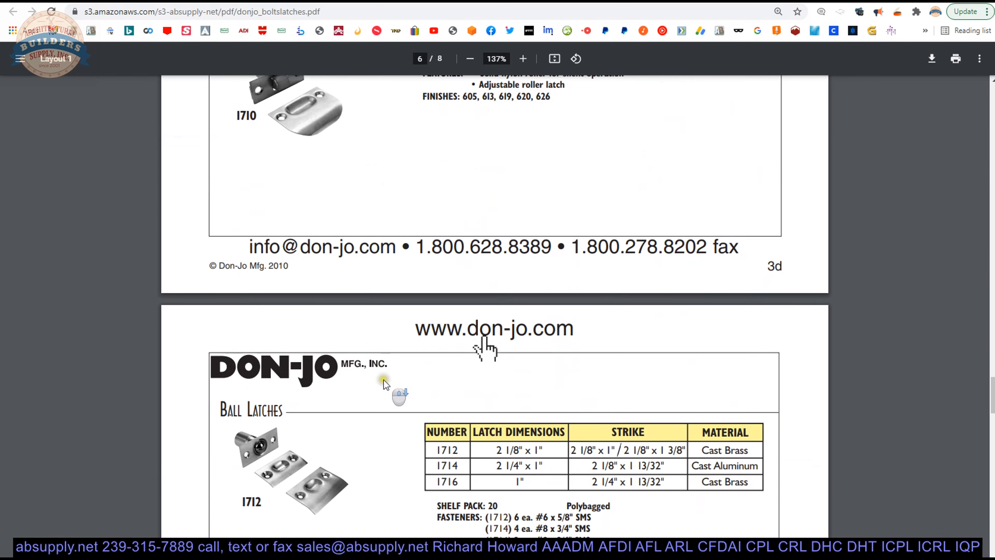
scroll("down", 3)
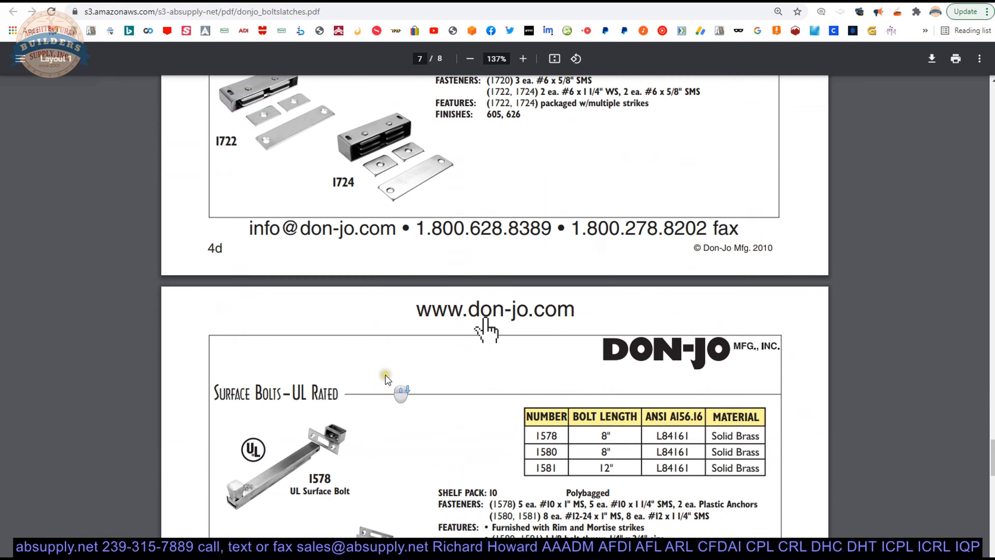
scroll("down", 3)
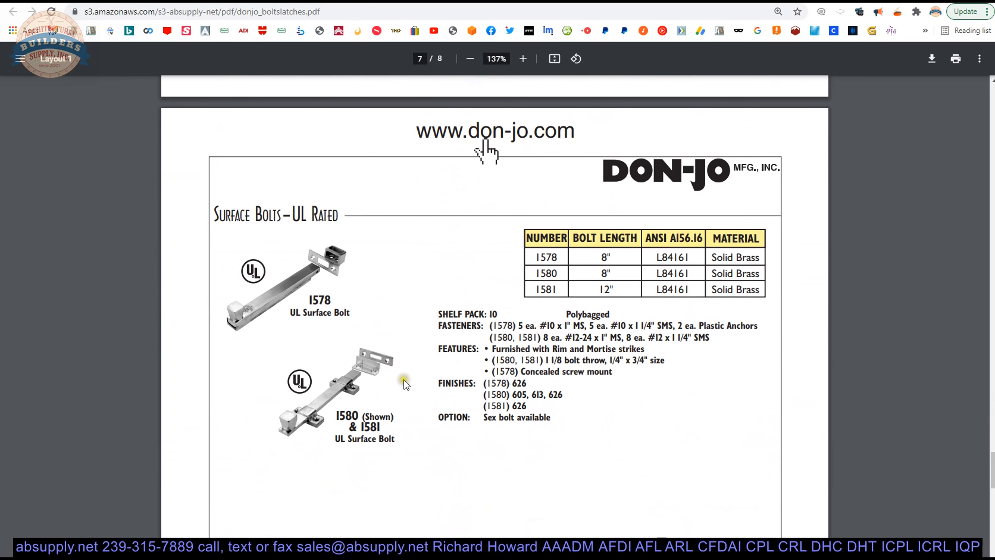
scroll("down", 3)
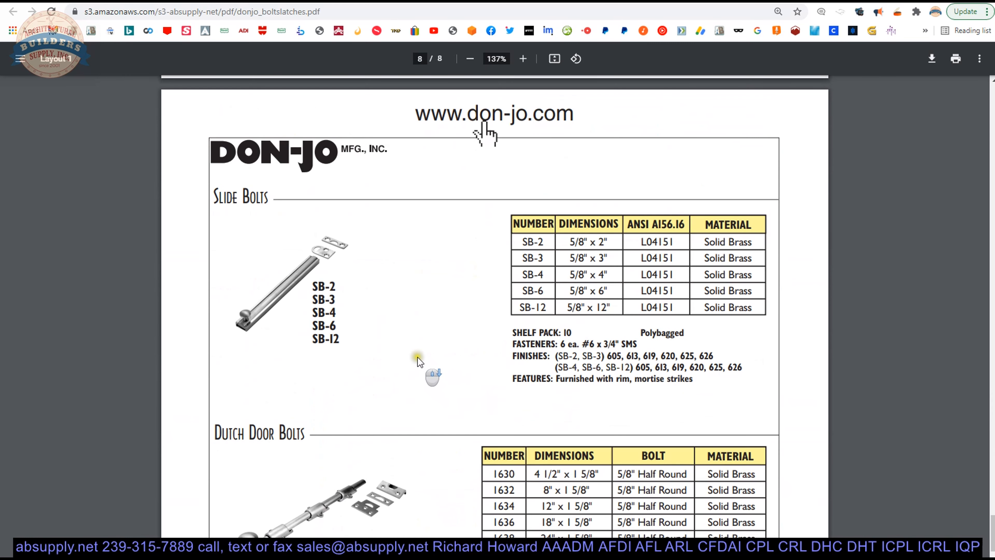
left_click(523, 58)
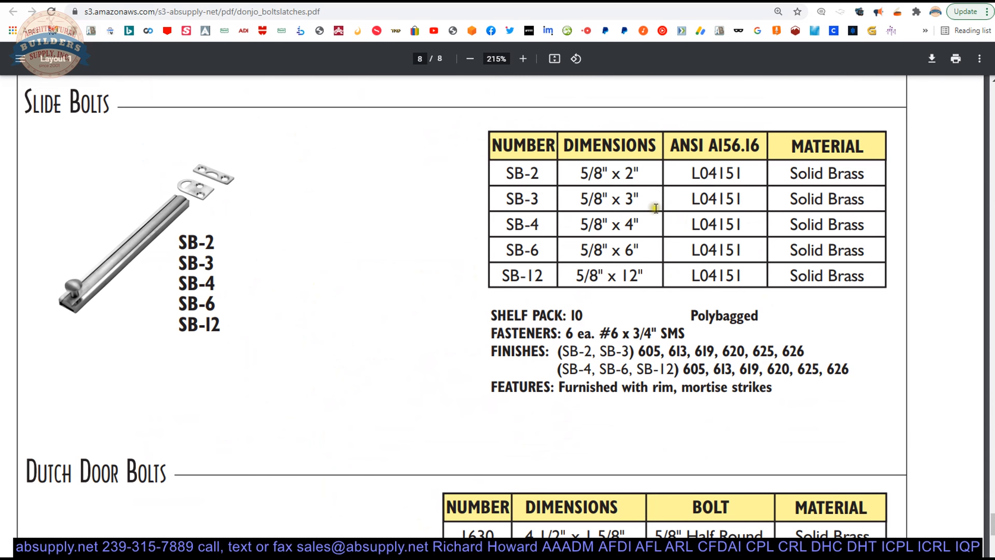
mouse_move(354, 379)
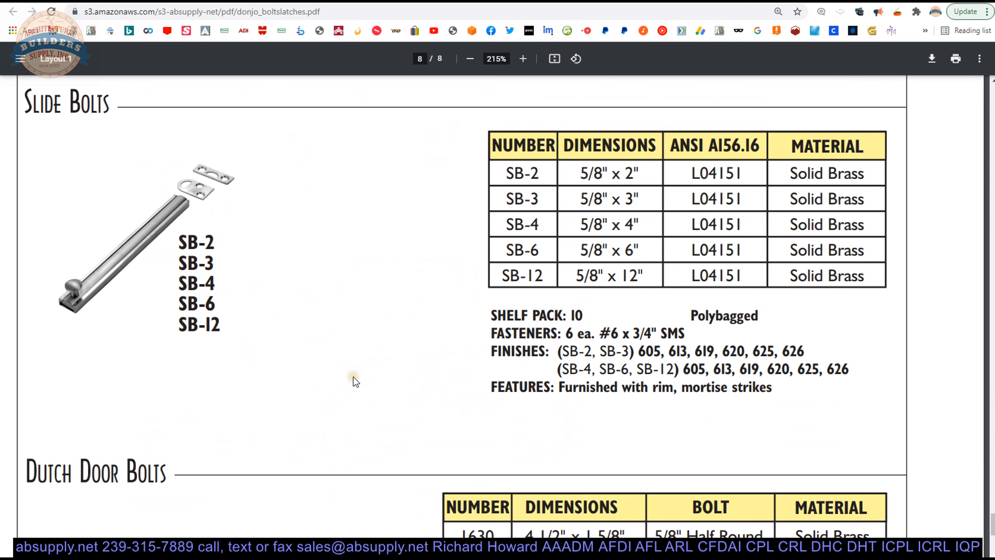
scroll("down", 3)
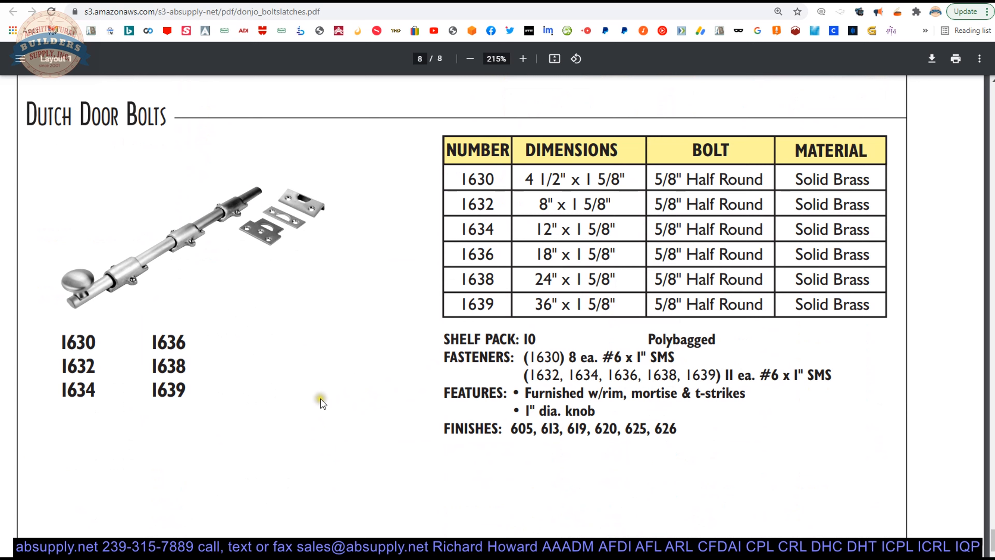
mouse_move(506, 196)
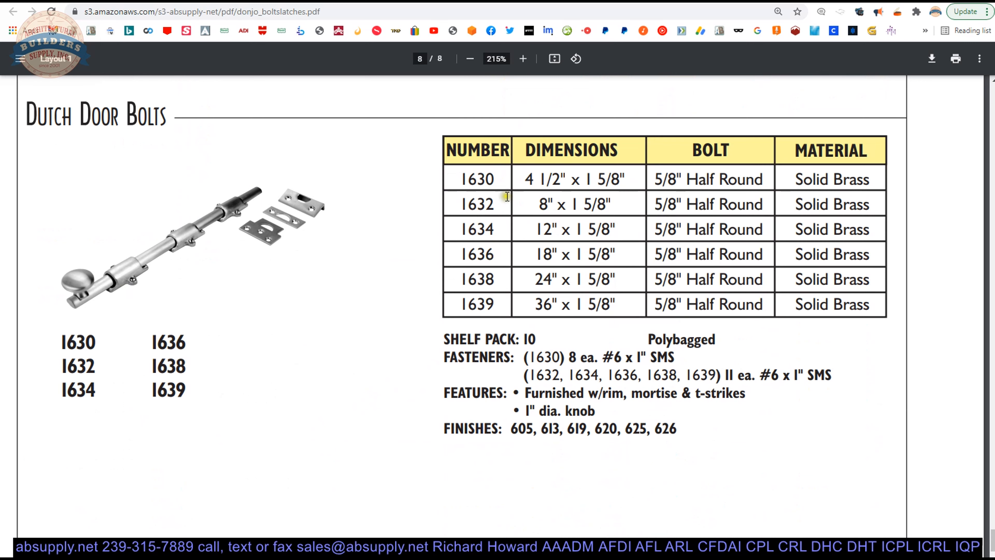
mouse_move(549, 238)
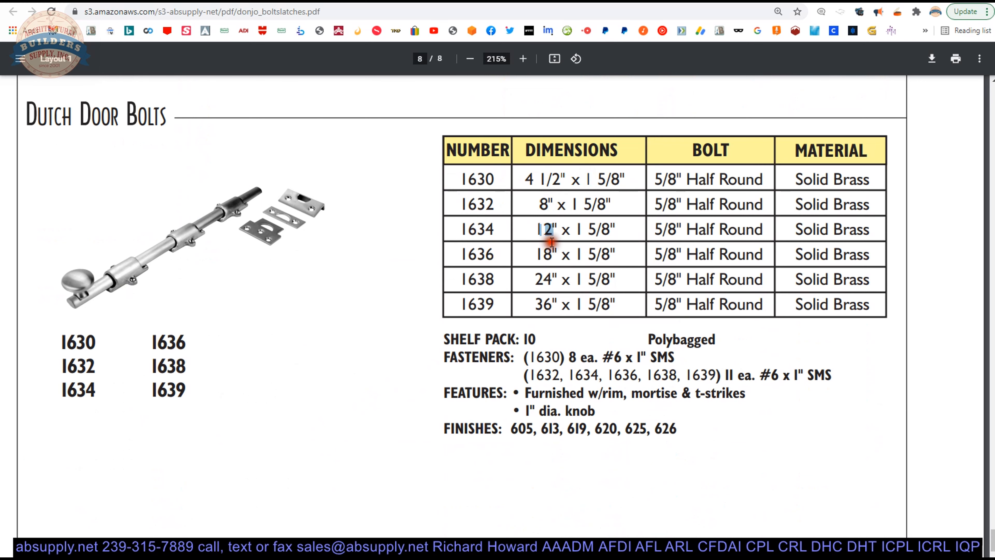
left_click(469, 58)
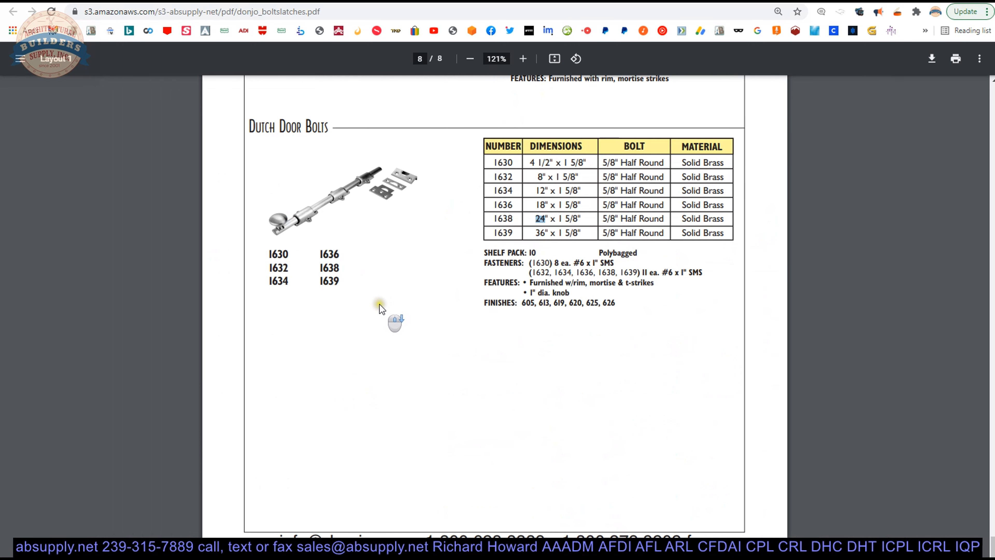
scroll("up", 3)
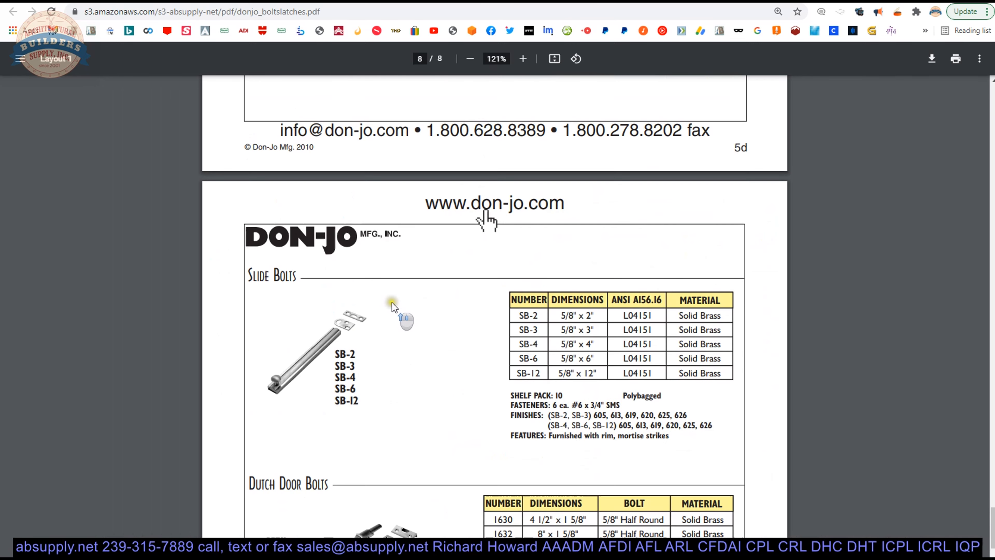
scroll("up", 3)
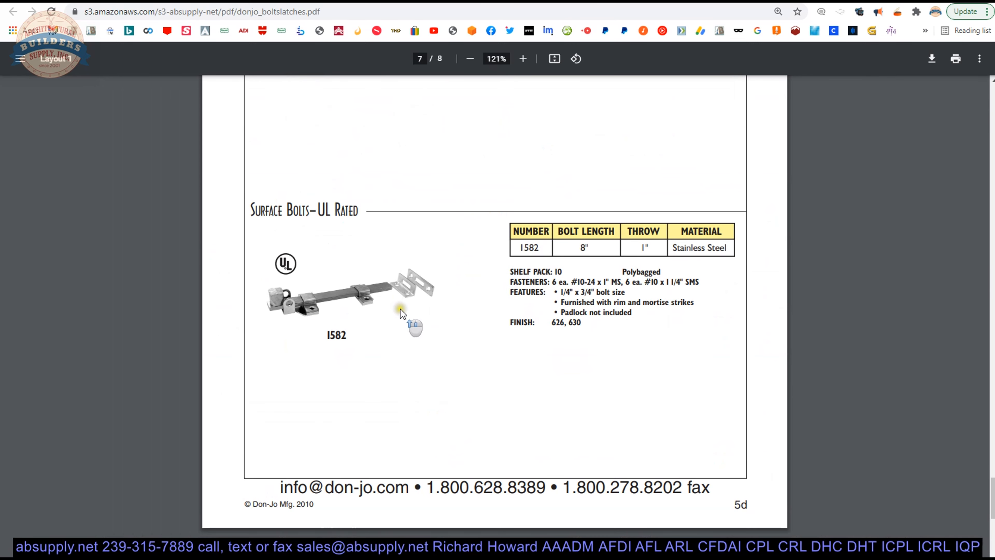
scroll("up", 3)
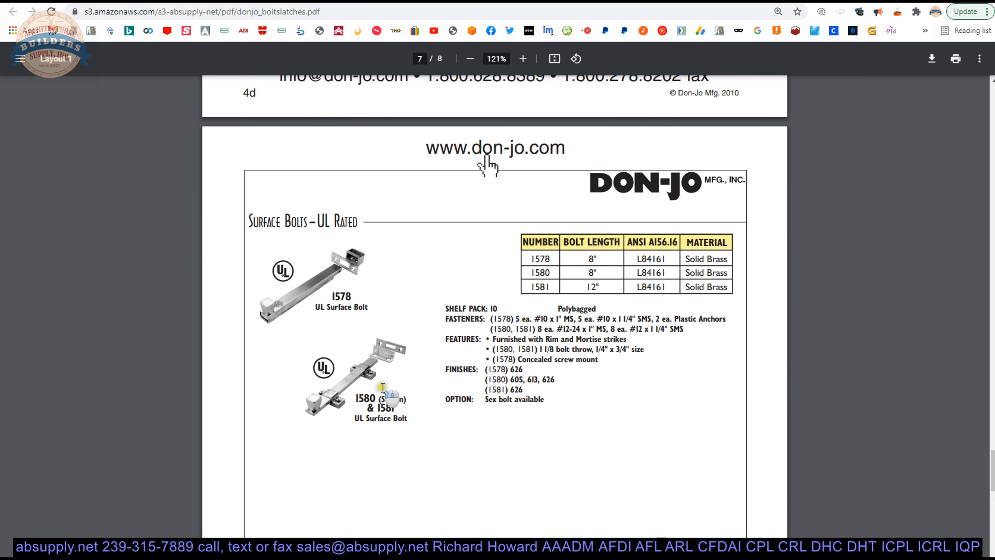
scroll("down", 3)
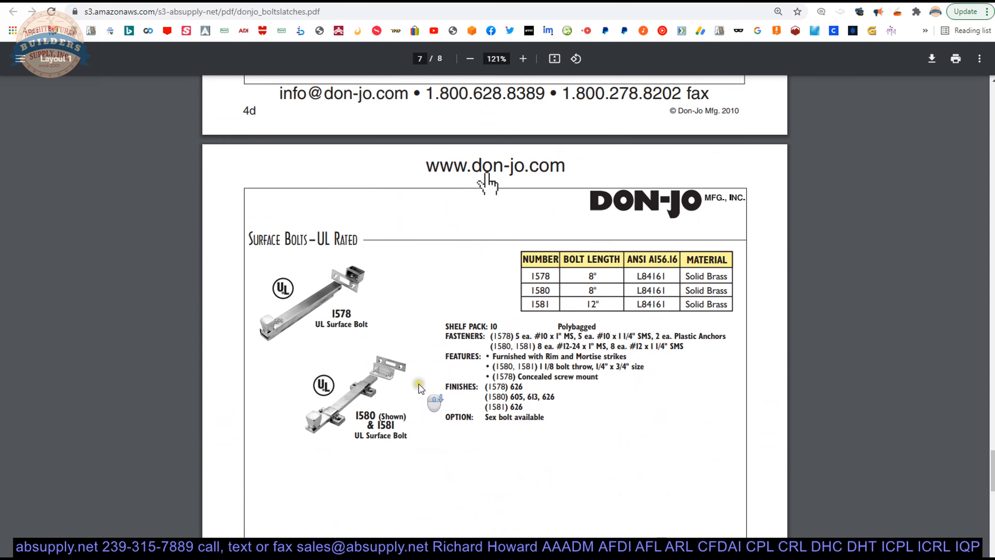
scroll("down", 3)
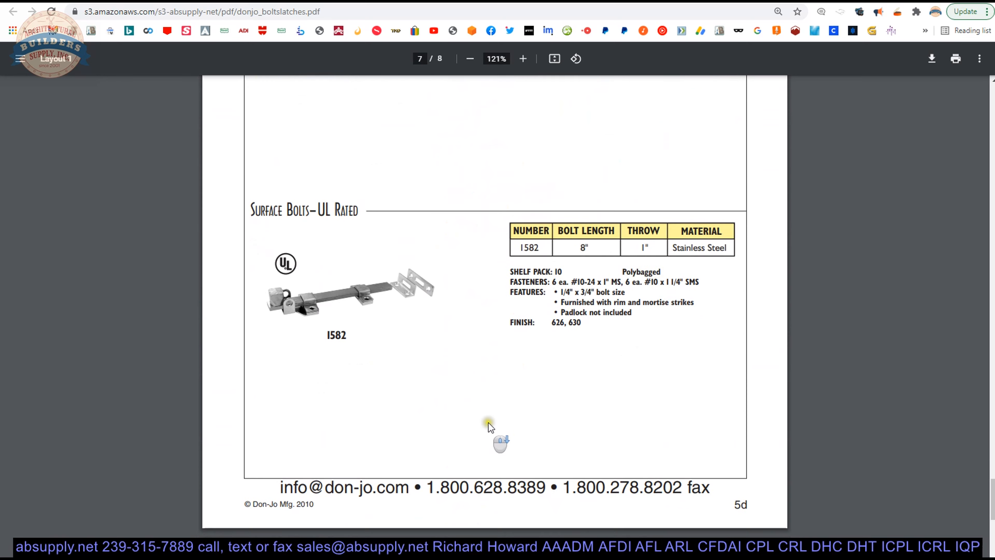
scroll("down", 3)
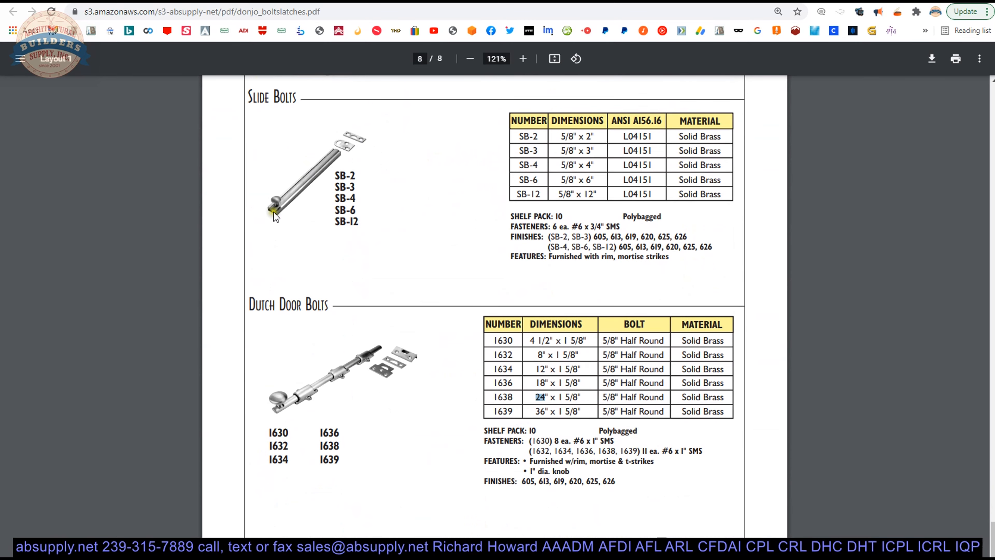
mouse_move(263, 307)
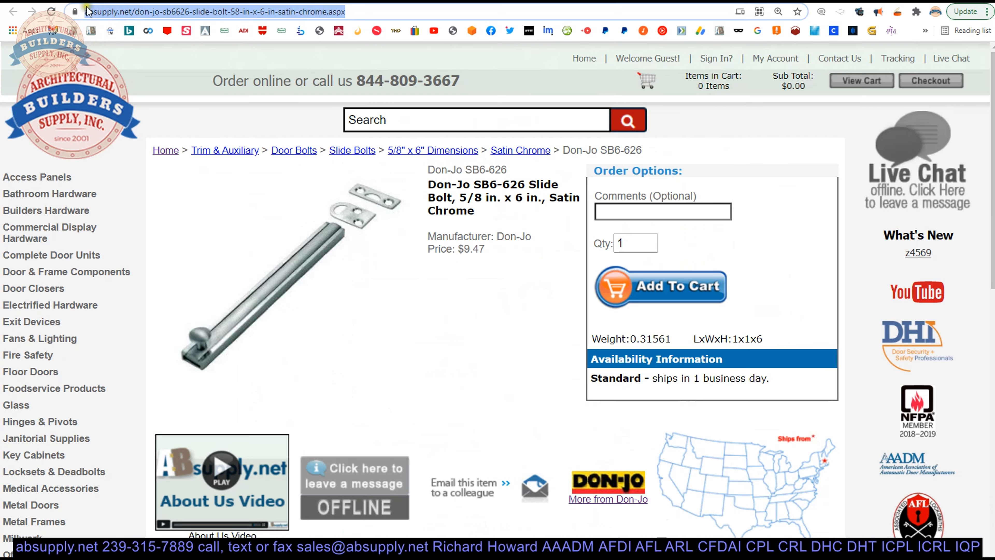
Return to the Don-Jo SB6-626 product page on absupply.net.
left_click(607, 499)
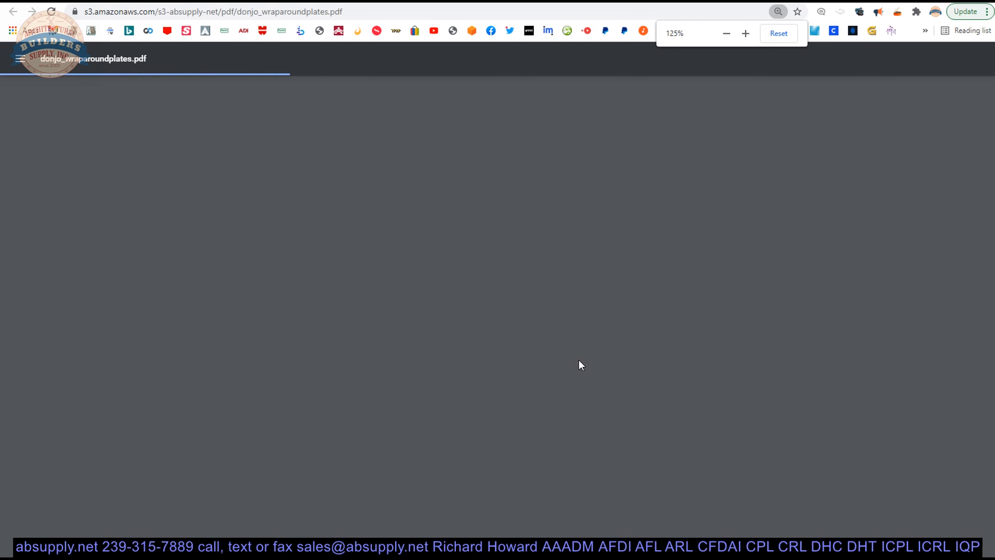
Page through the wrap-around plates catalog, enlarging the cylindrical and double-lock door plate tables.
left_click(578, 364)
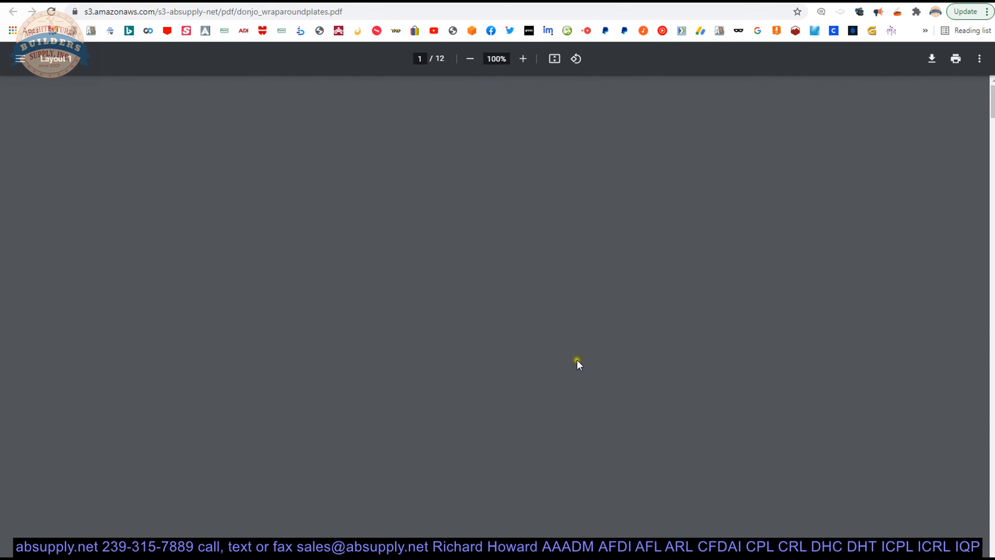
scroll("down", 3)
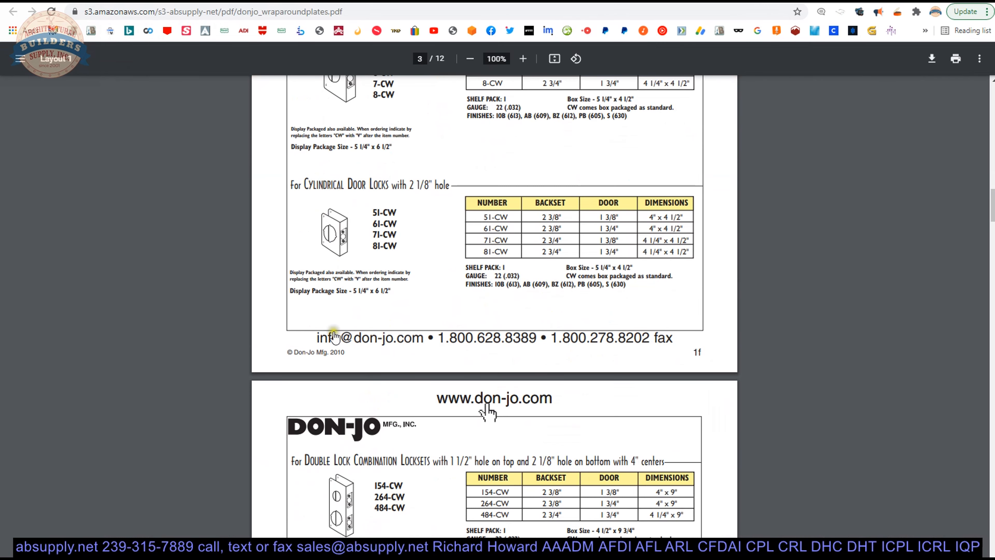
left_click(522, 59)
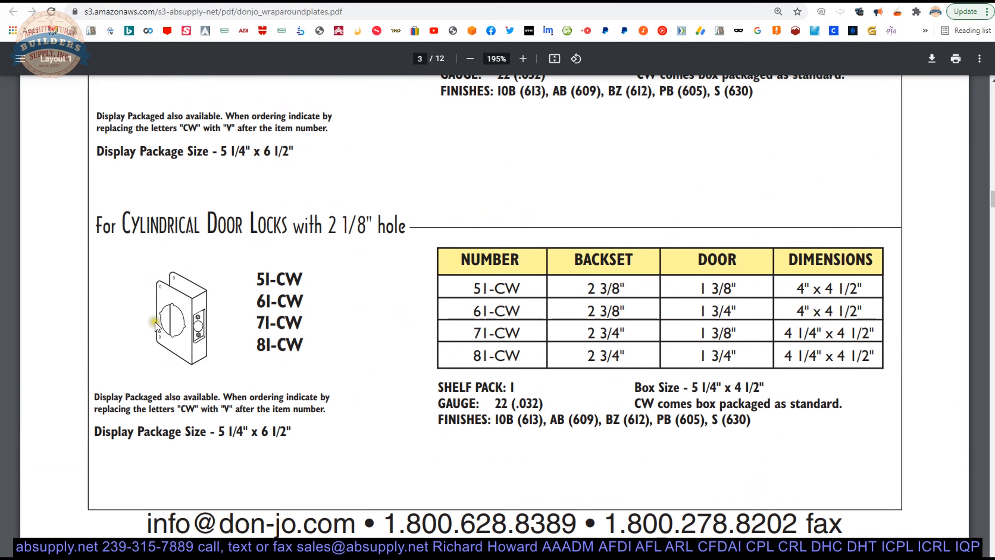
scroll("down", 3)
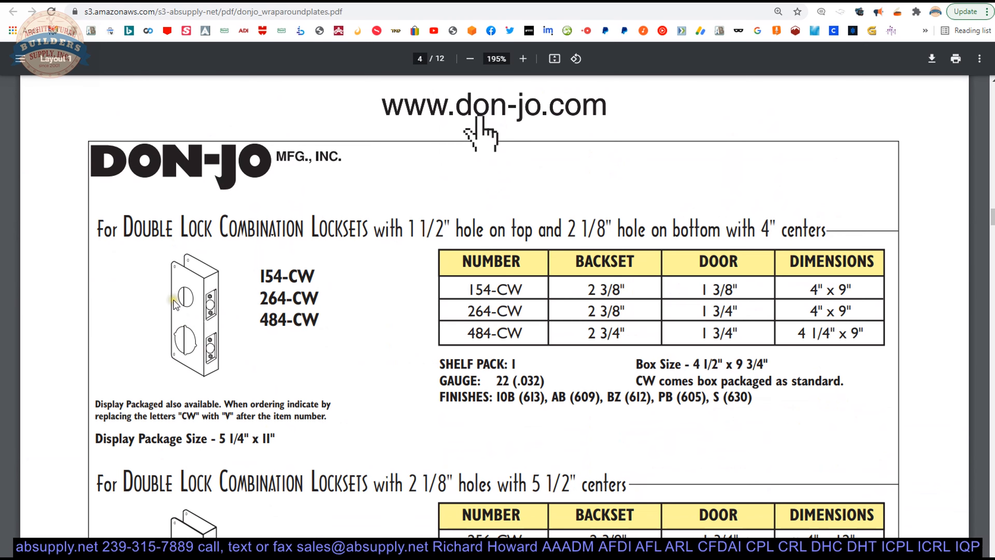
scroll("down", 3)
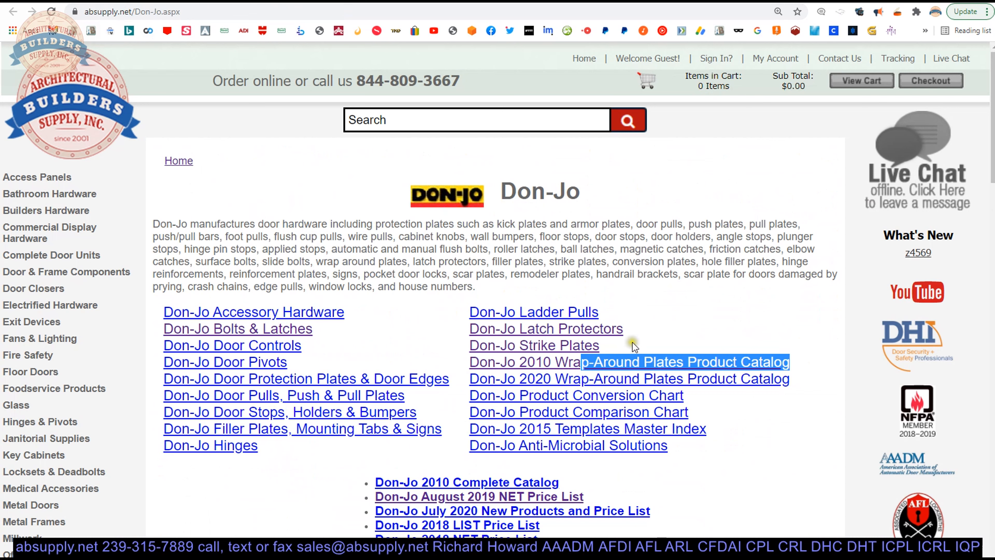
mouse_move(642, 334)
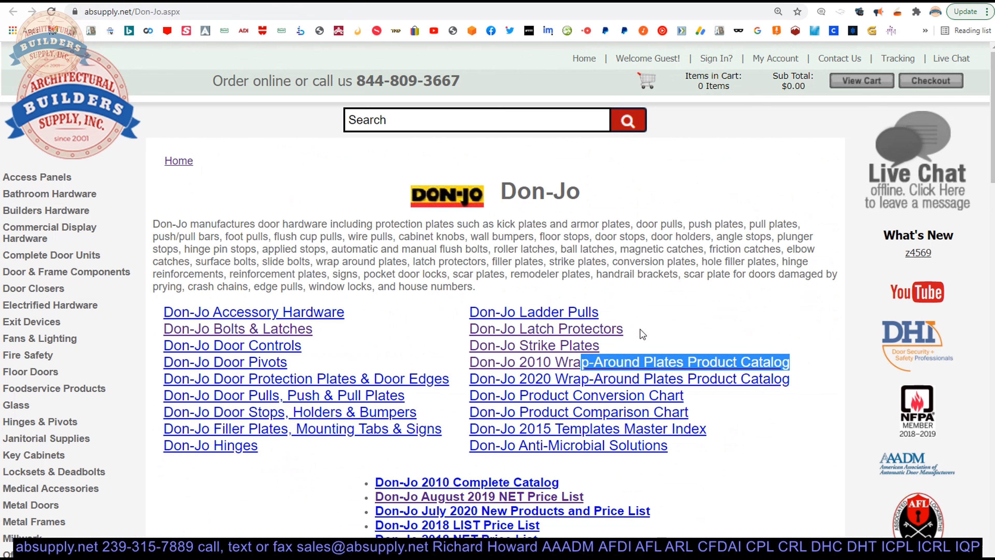
mouse_move(664, 330)
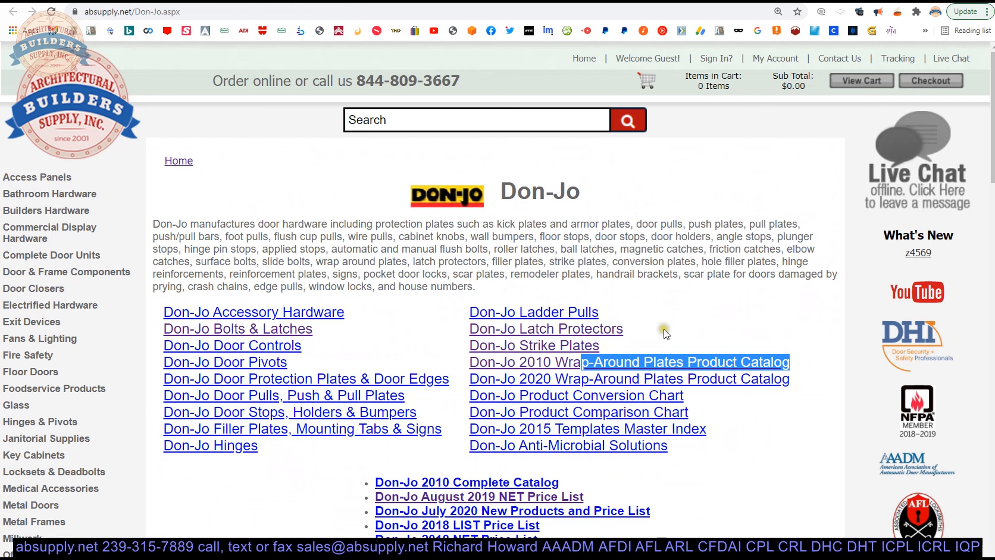
mouse_move(630, 368)
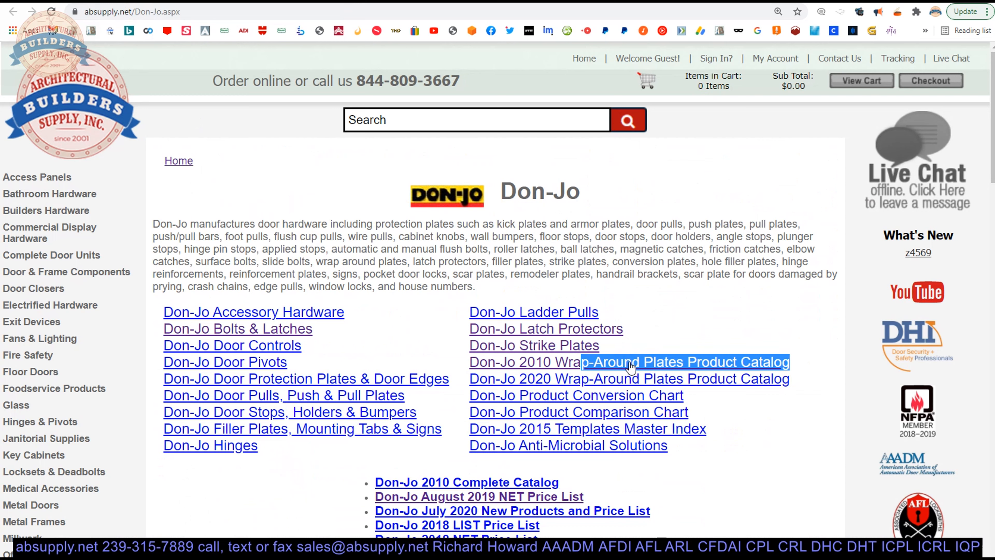
mouse_move(612, 369)
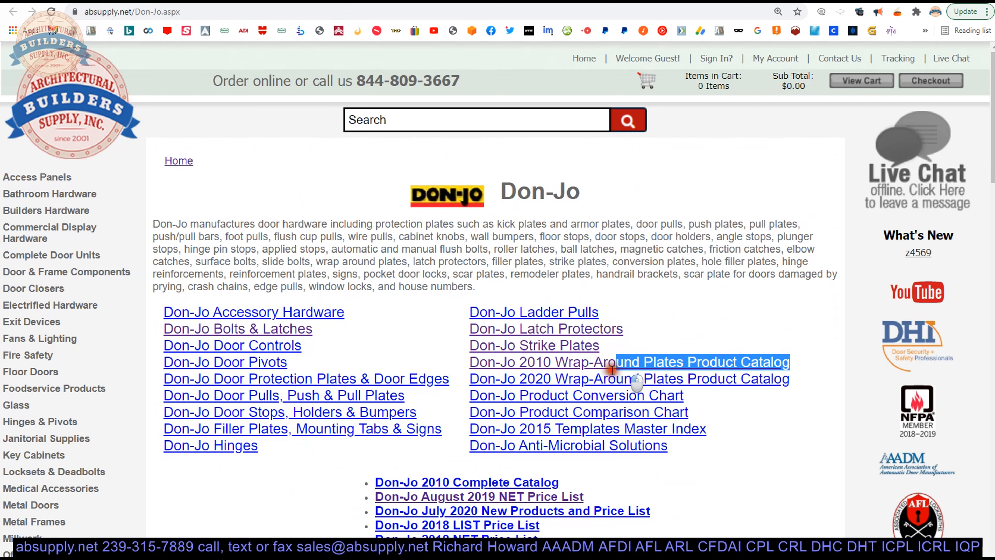